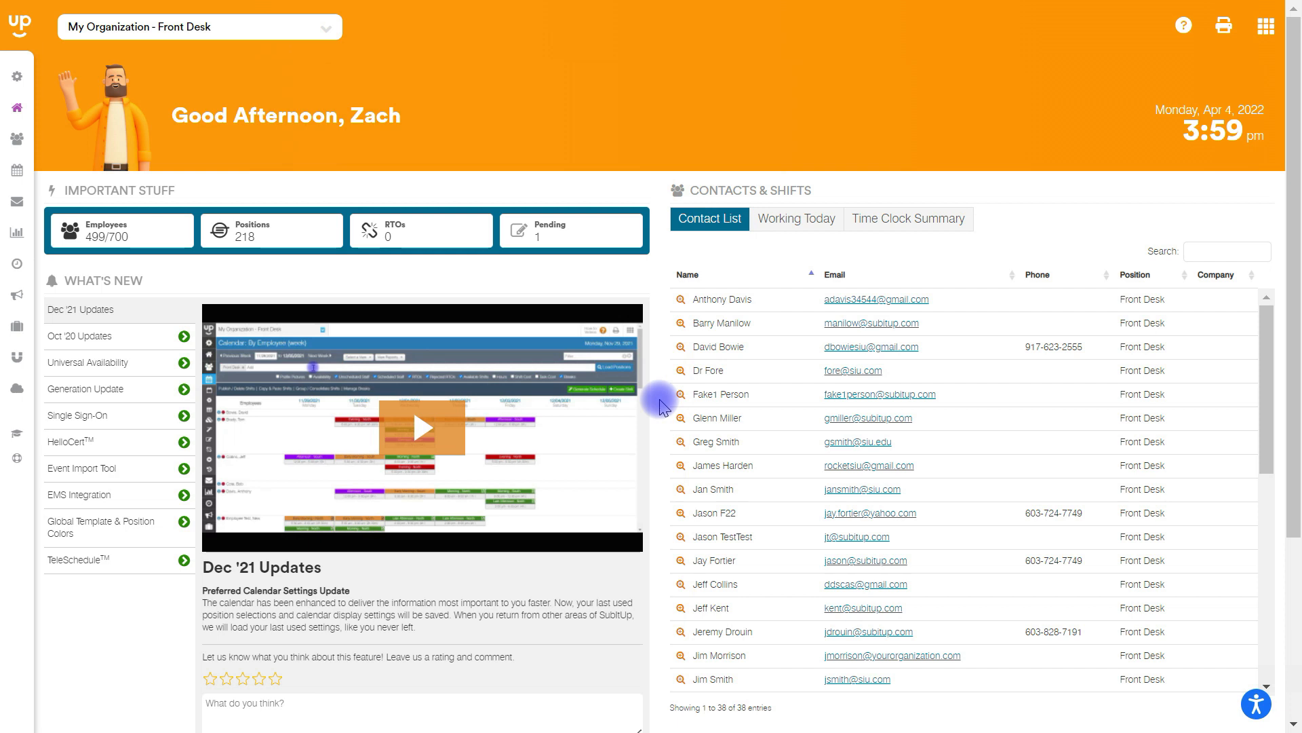
Step: Expand the SETUP menu in the sidebar to show staff, position settings, templates and availability
click(16, 76)
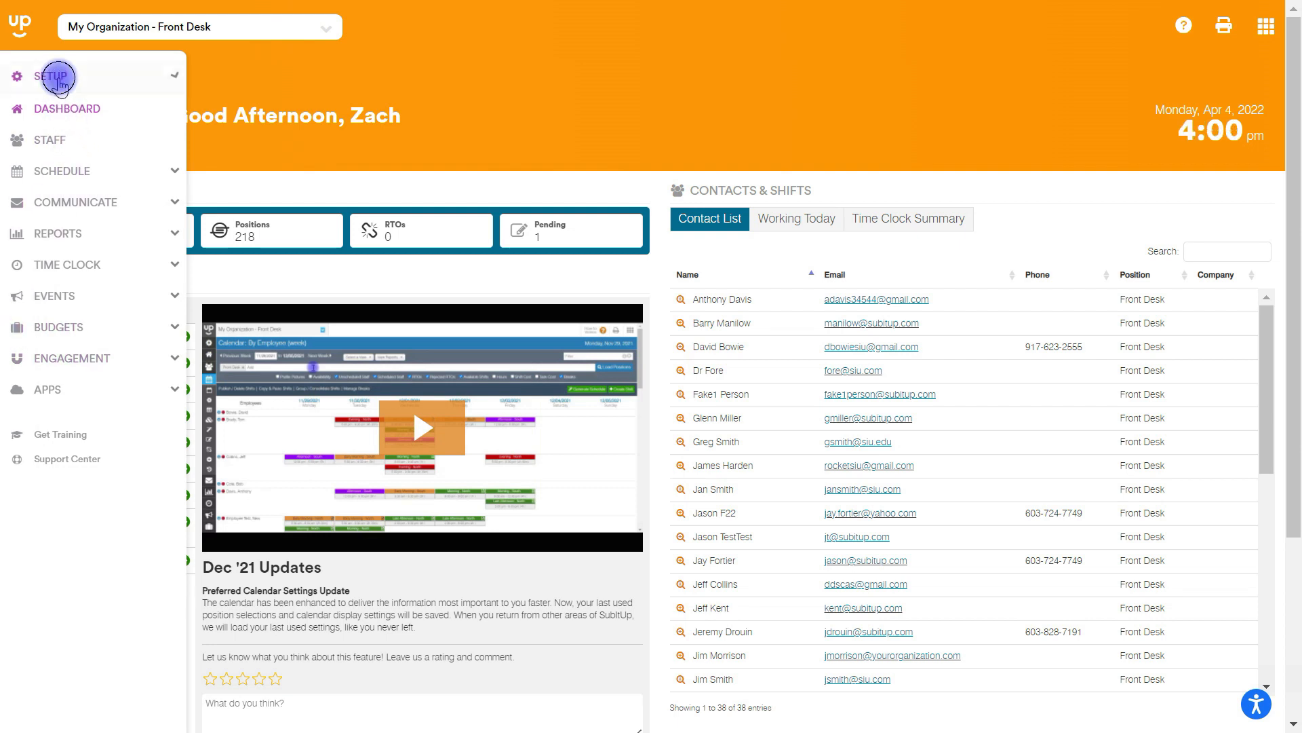
click(50, 76)
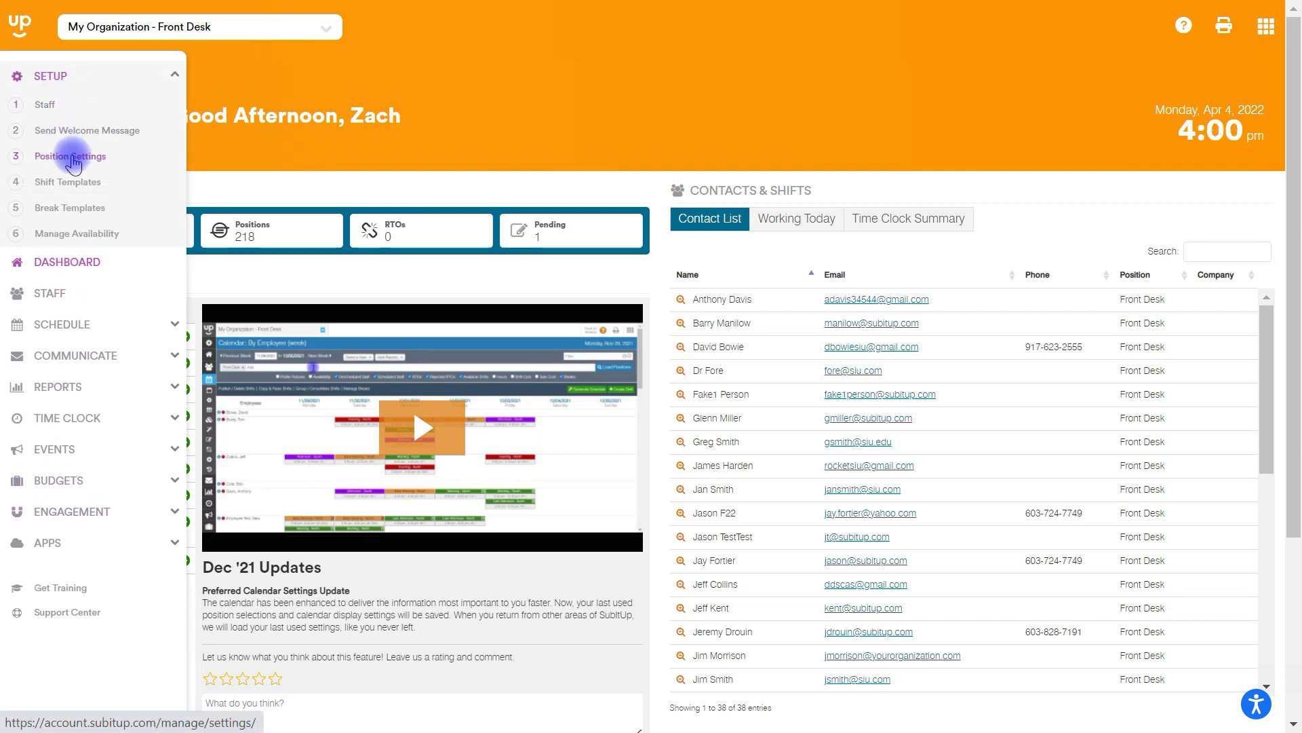
Step: Show Front Desk Moderation Options and toggle 'Apply to all positions' on, then back off
click(69, 156)
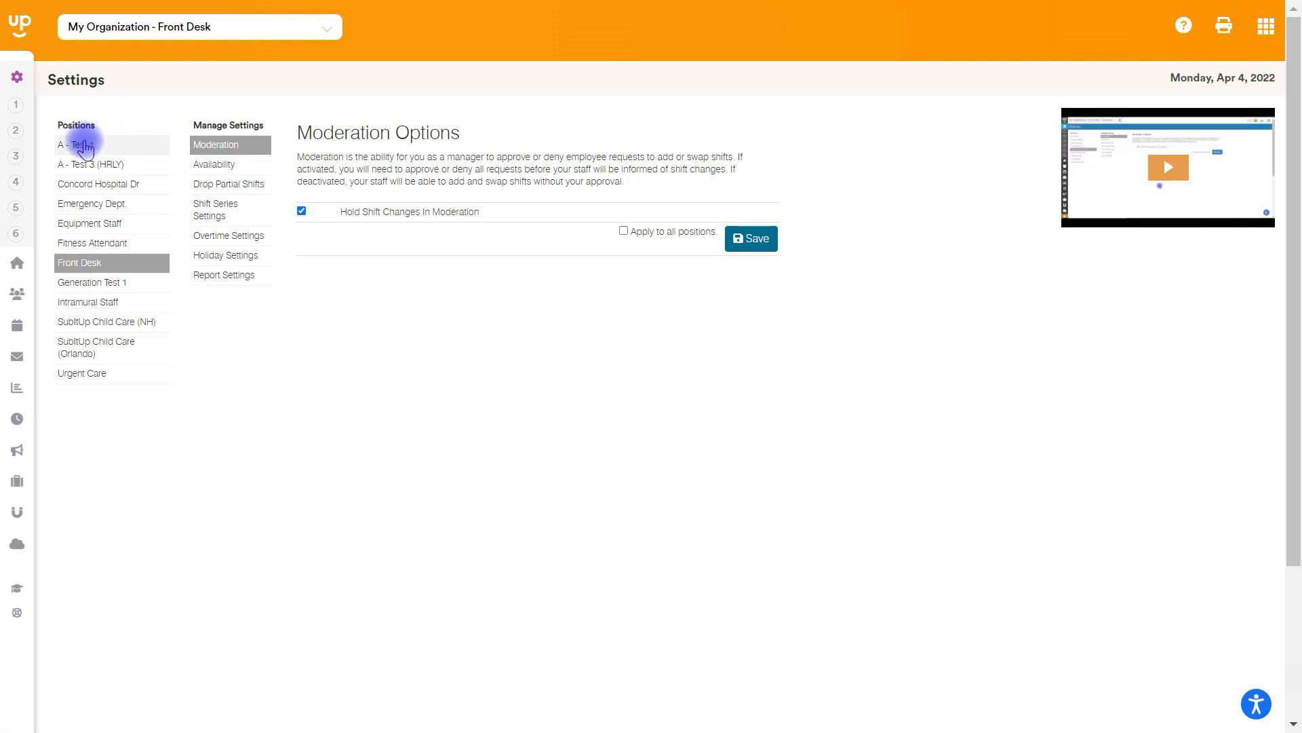
mouse_move(117, 463)
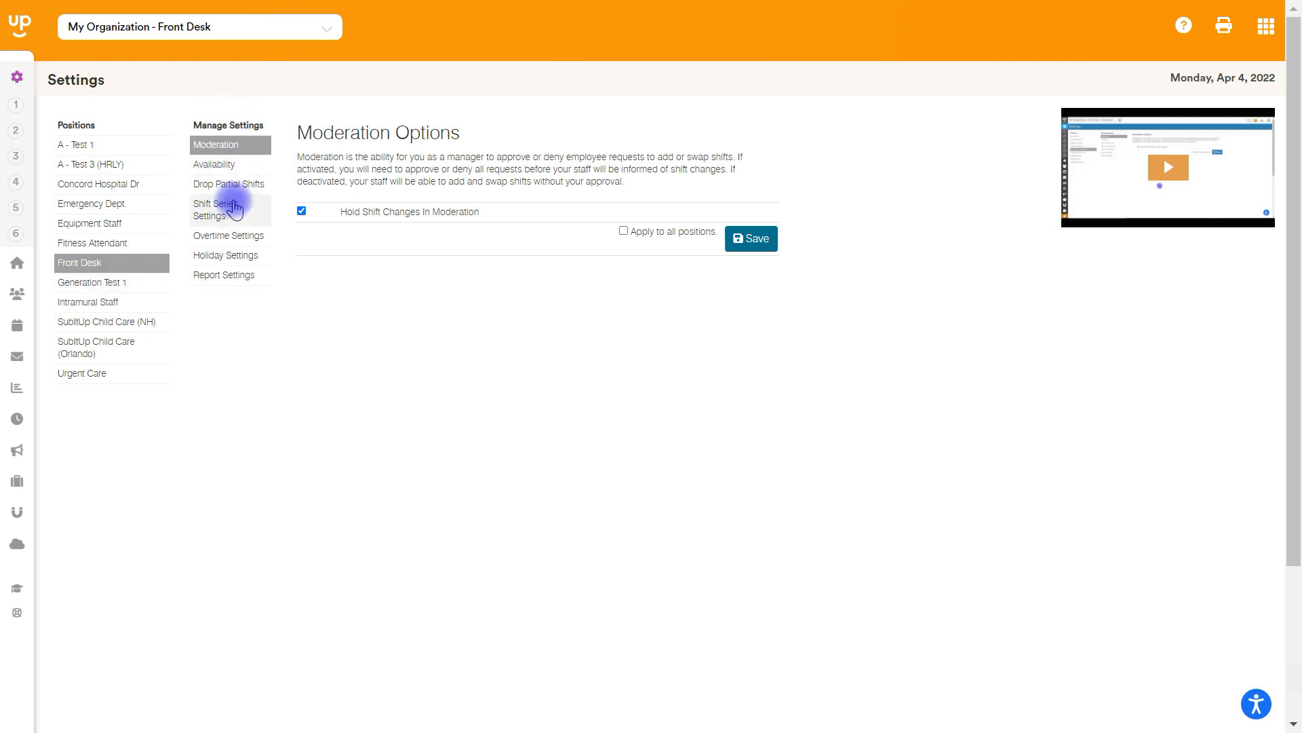
mouse_move(227, 438)
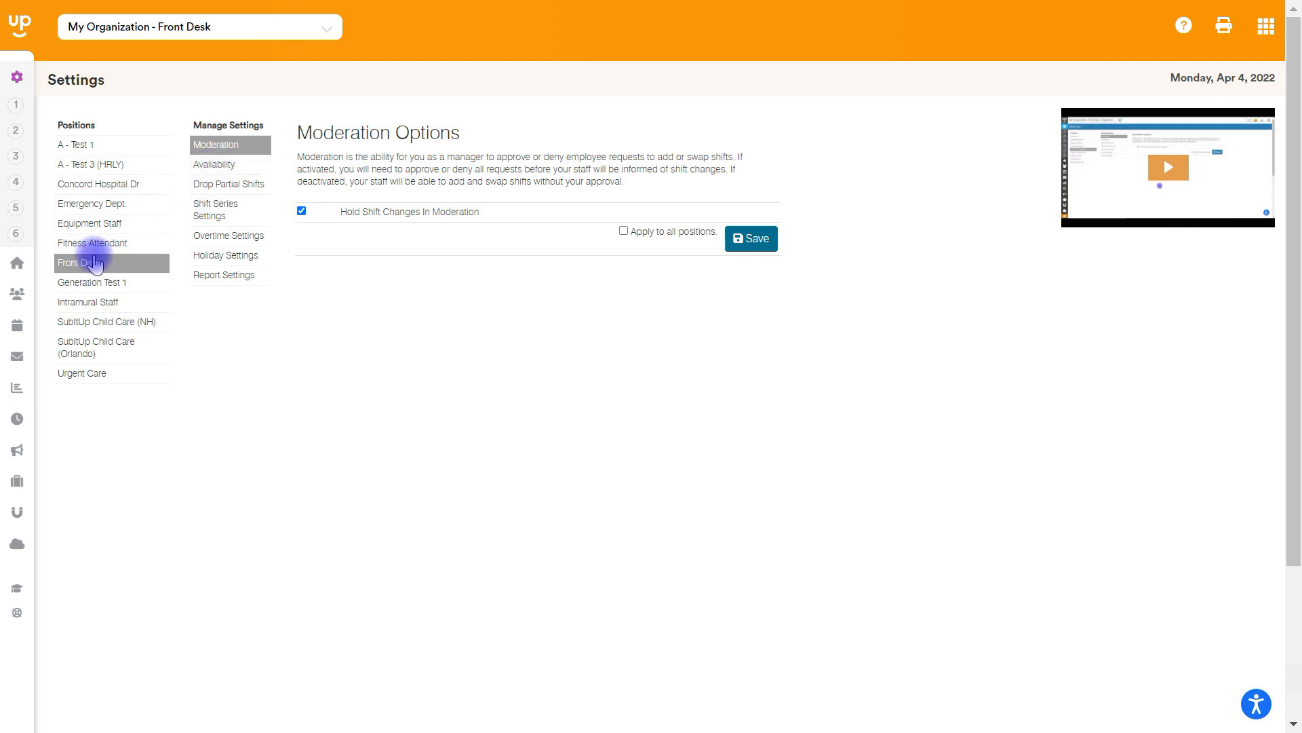
mouse_move(331, 242)
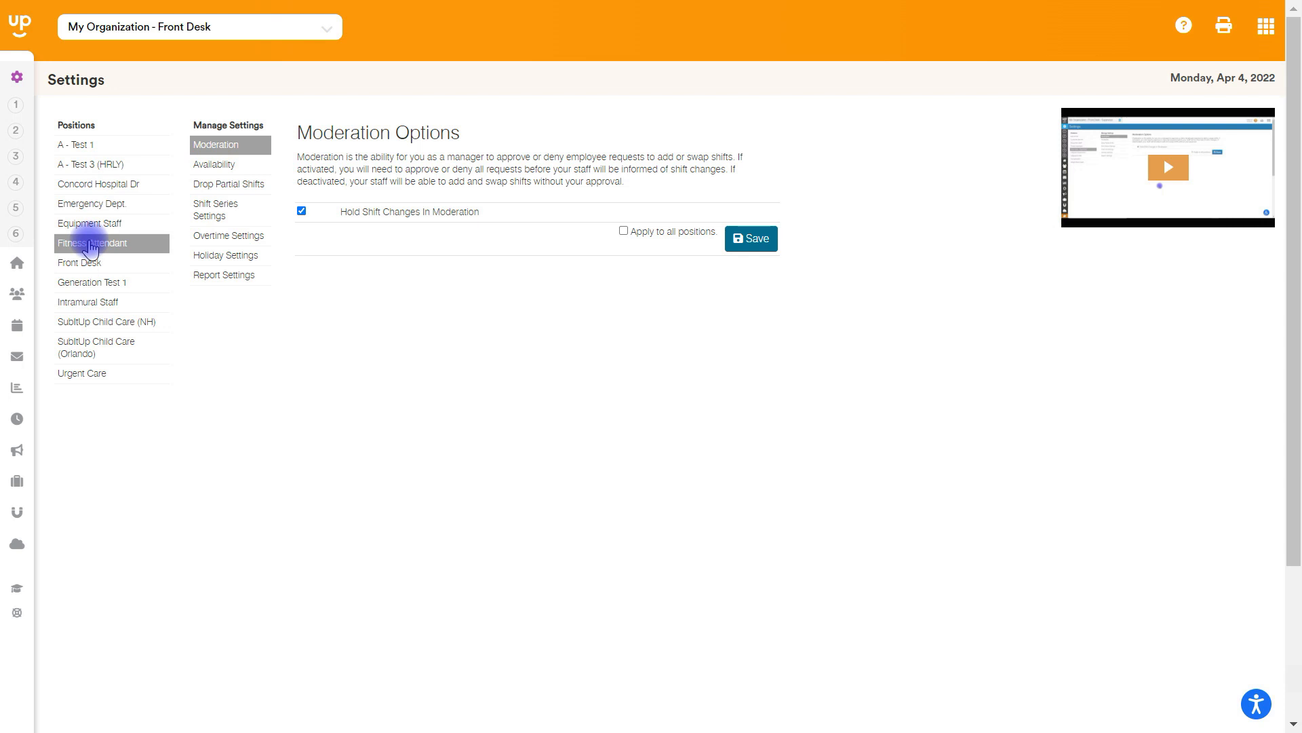
click(78, 262)
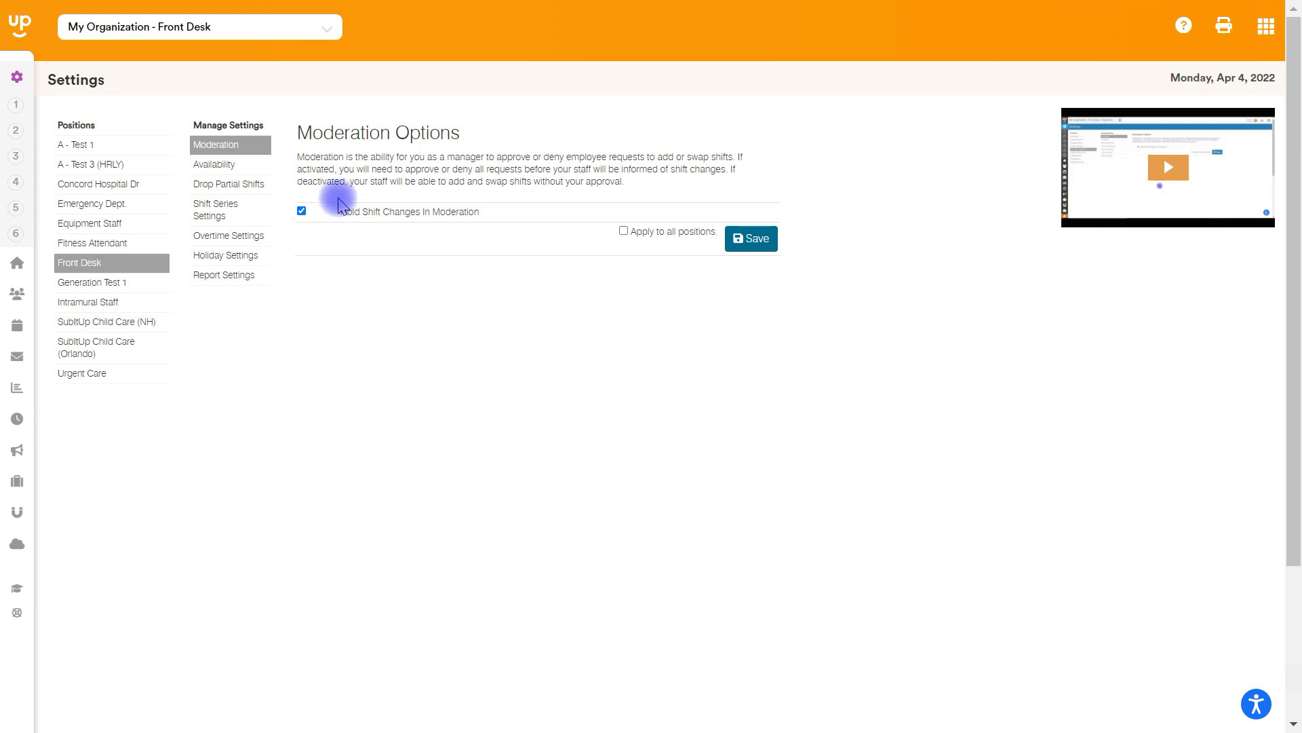
mouse_move(536, 265)
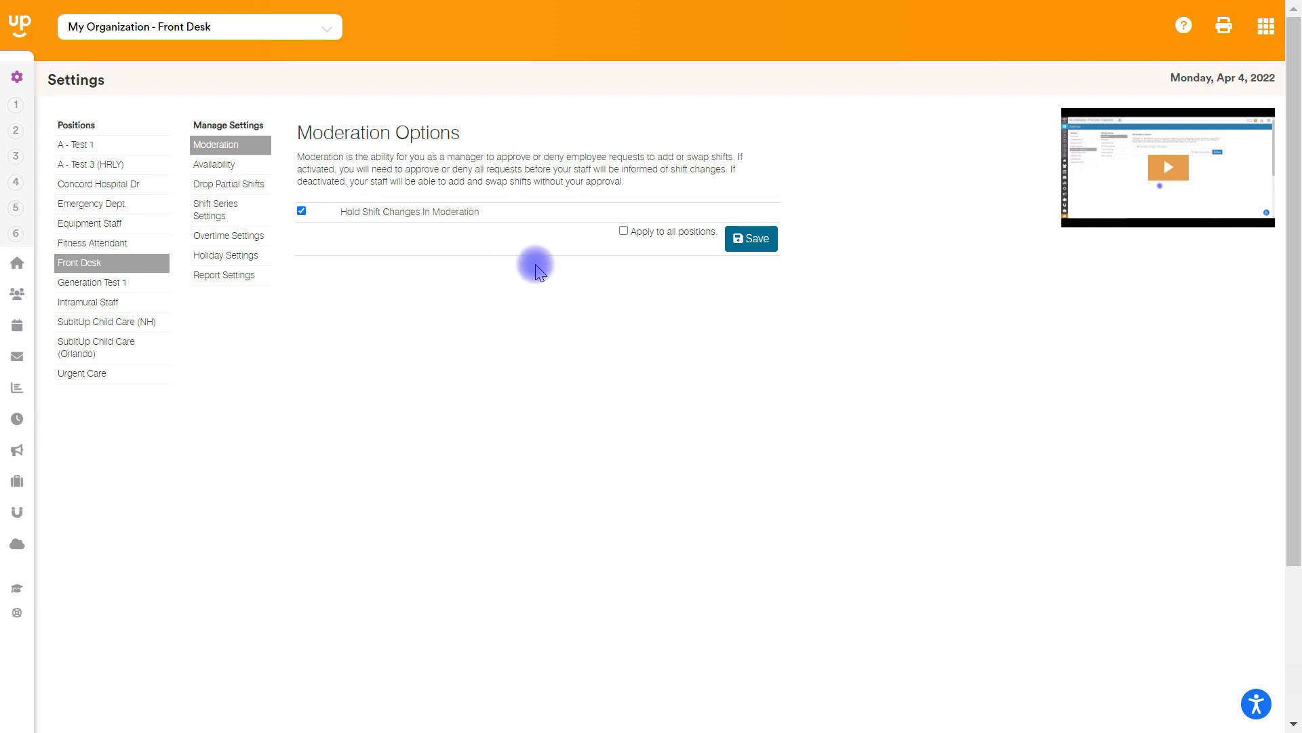
click(623, 231)
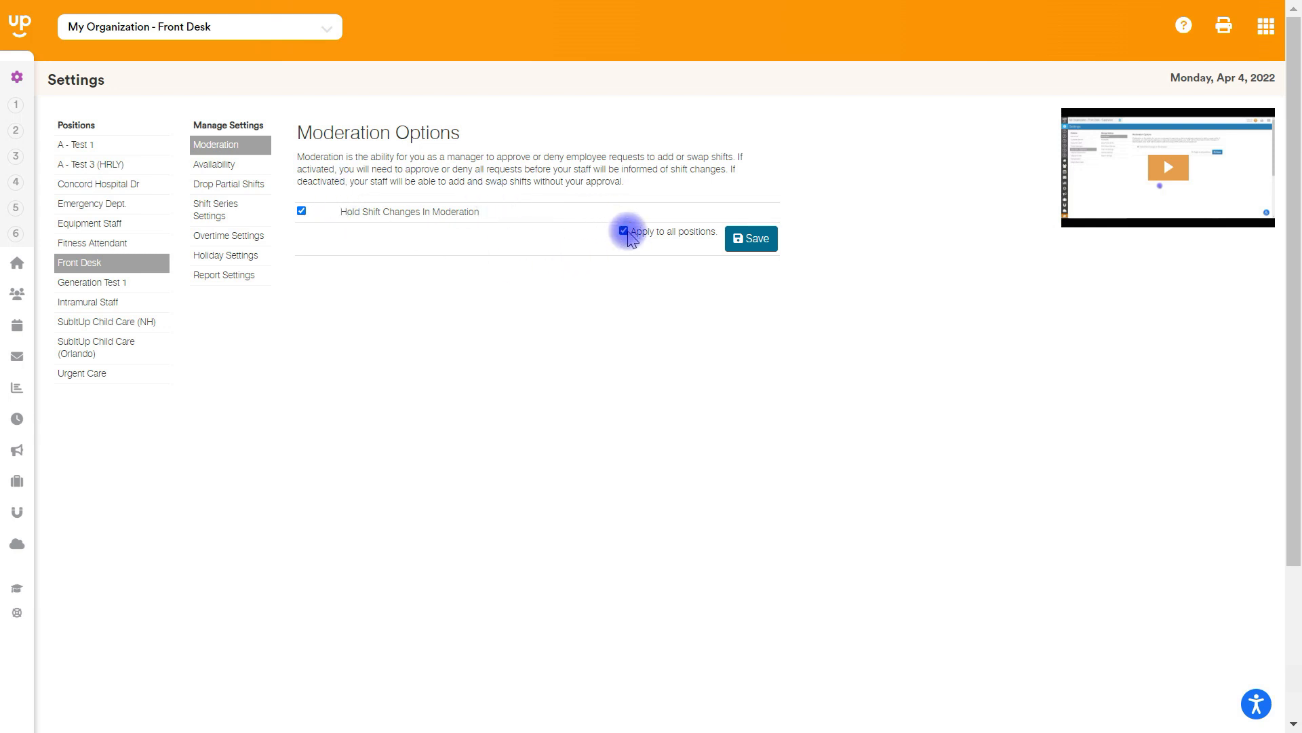
click(624, 232)
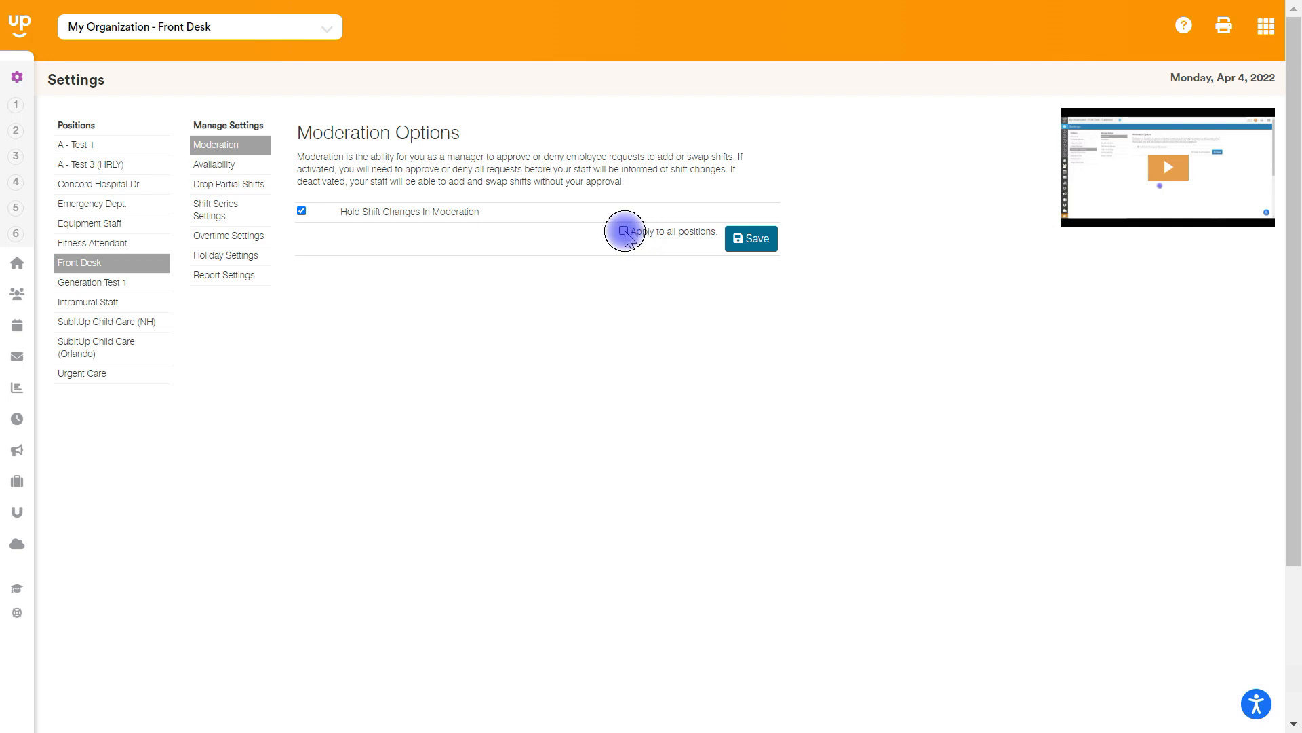
click(624, 230)
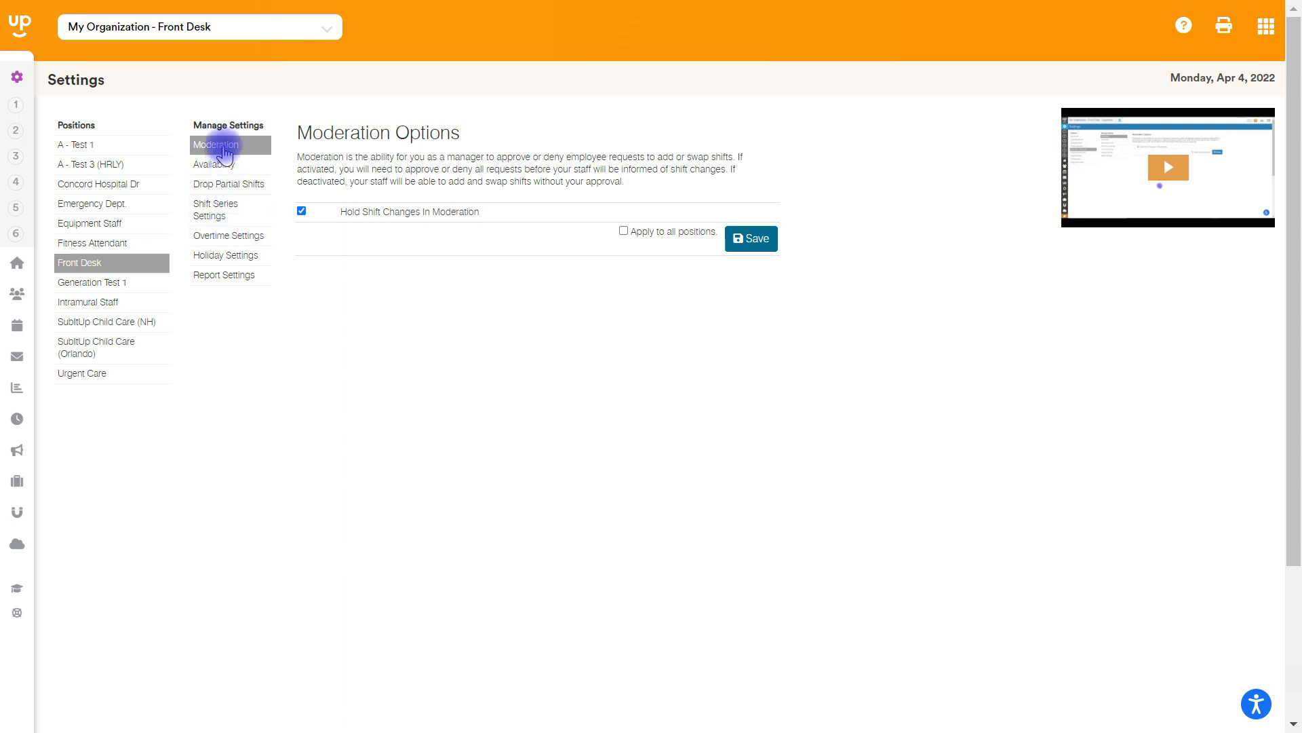
mouse_move(440, 231)
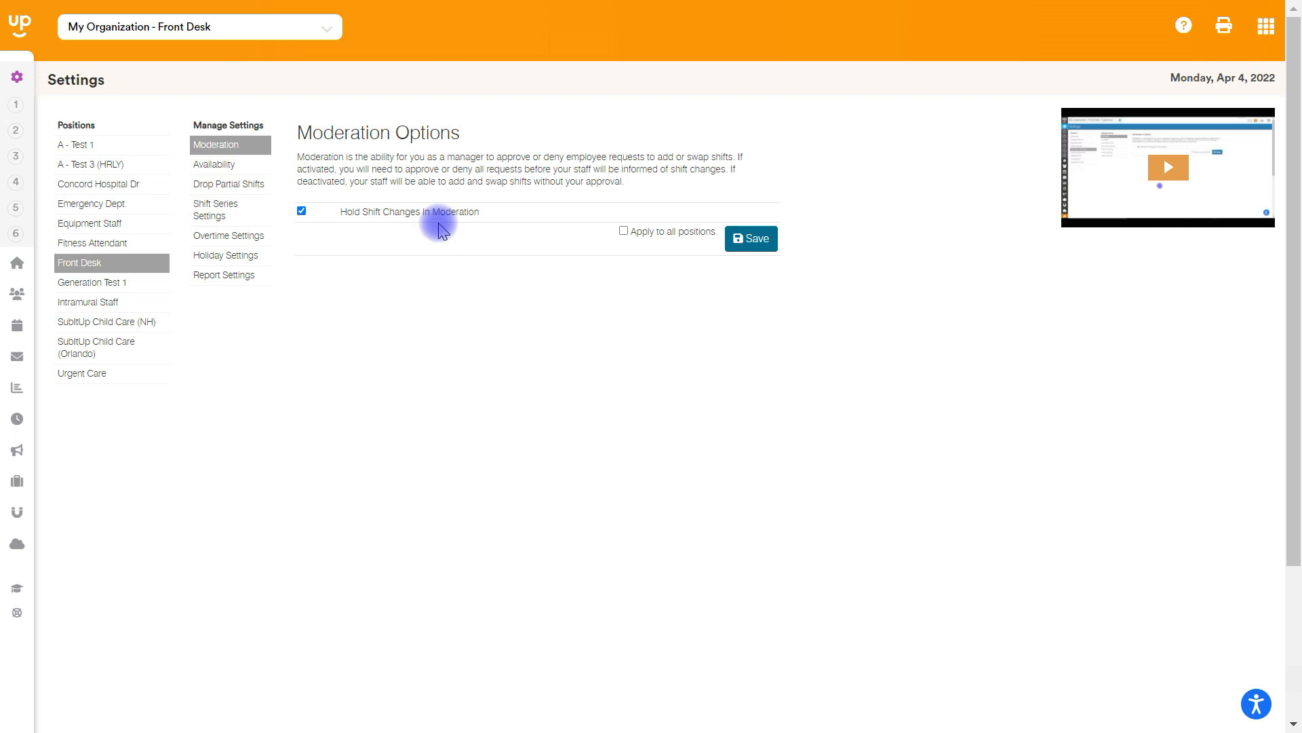
click(301, 211)
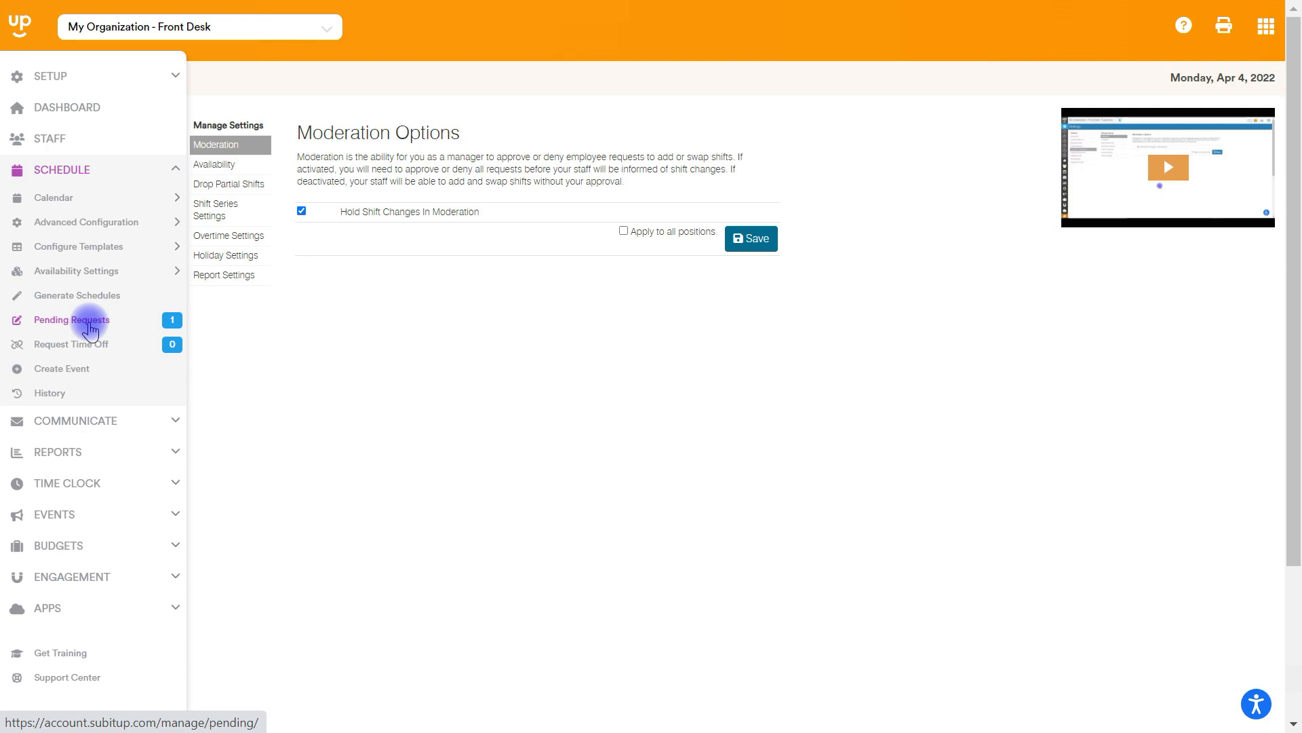
Step: Review the Early Morning - North pick-up request in Pending Requests and leave it undecided
click(71, 320)
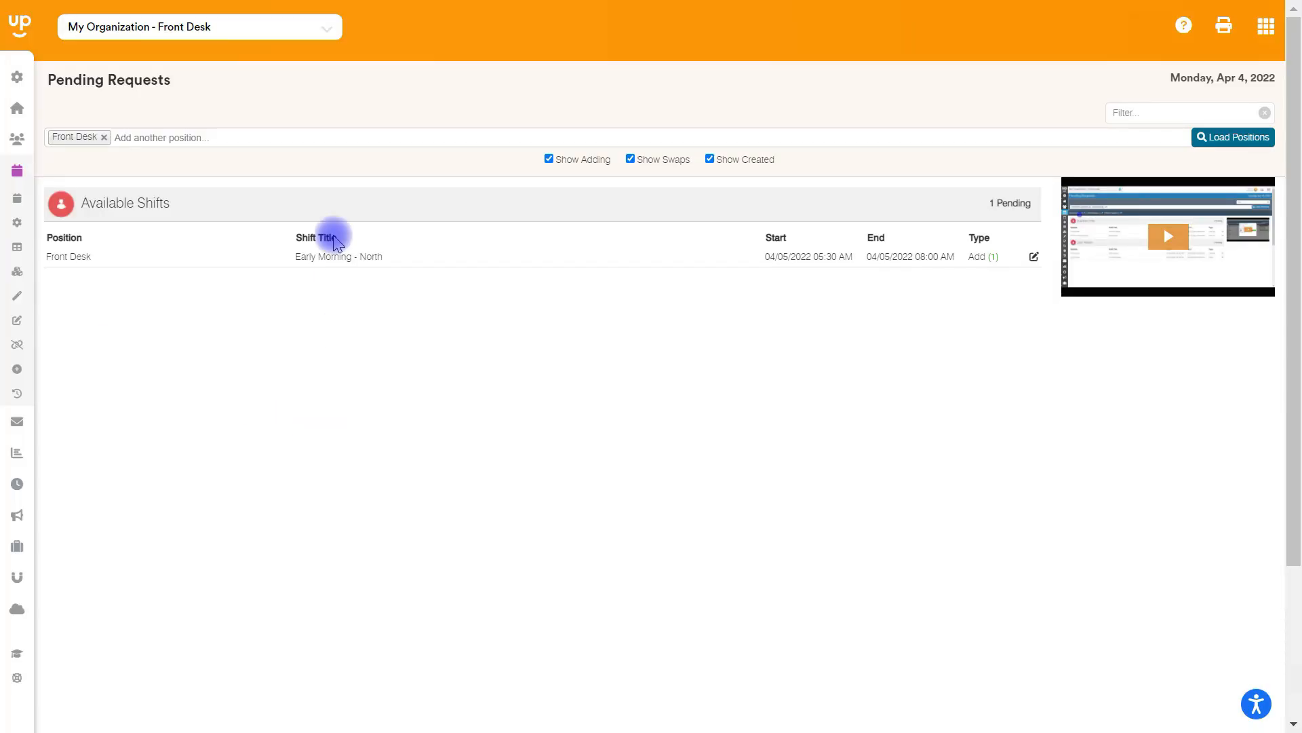
mouse_move(306, 278)
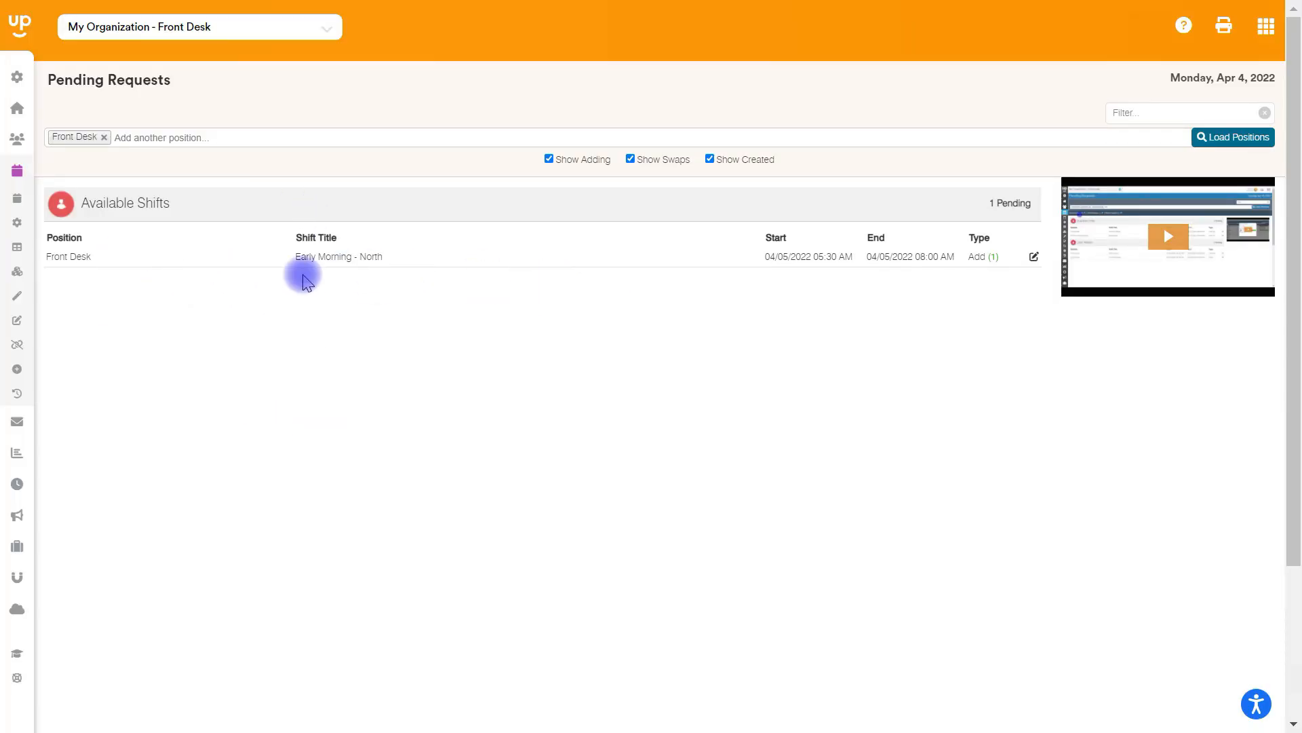
mouse_move(1032, 260)
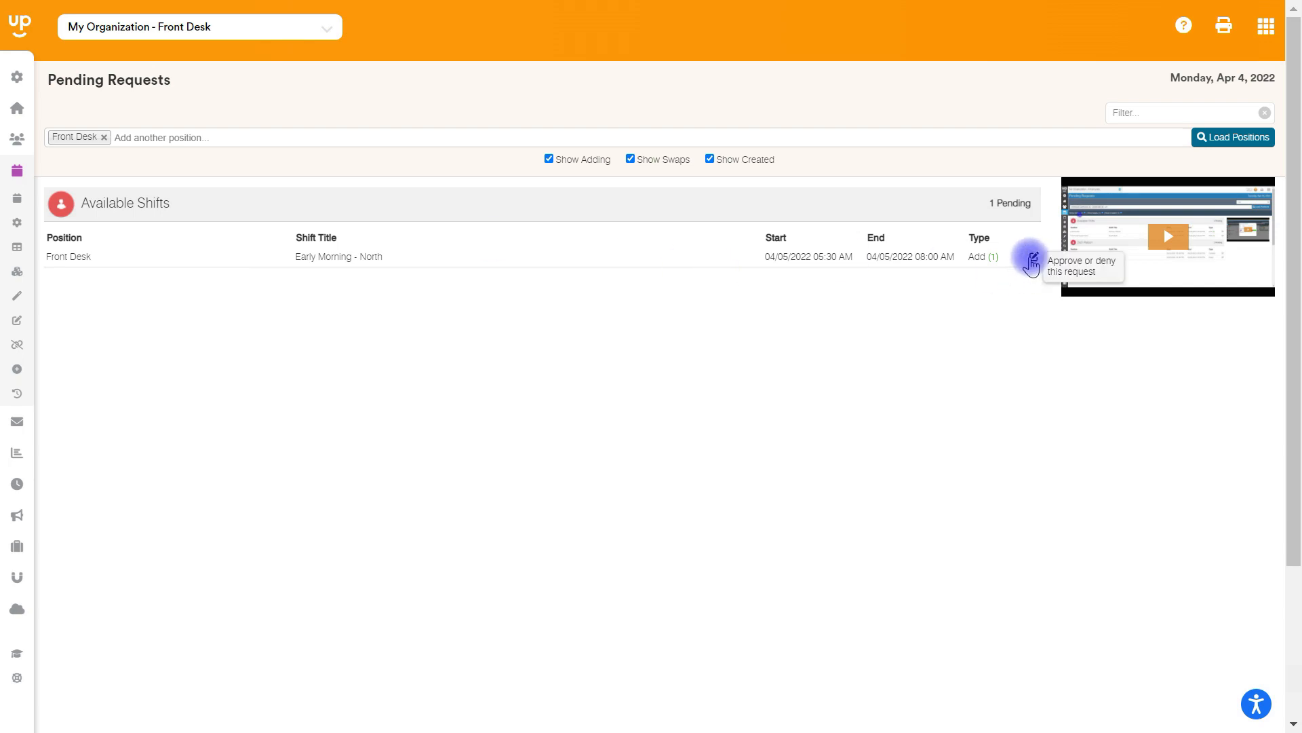
click(1031, 261)
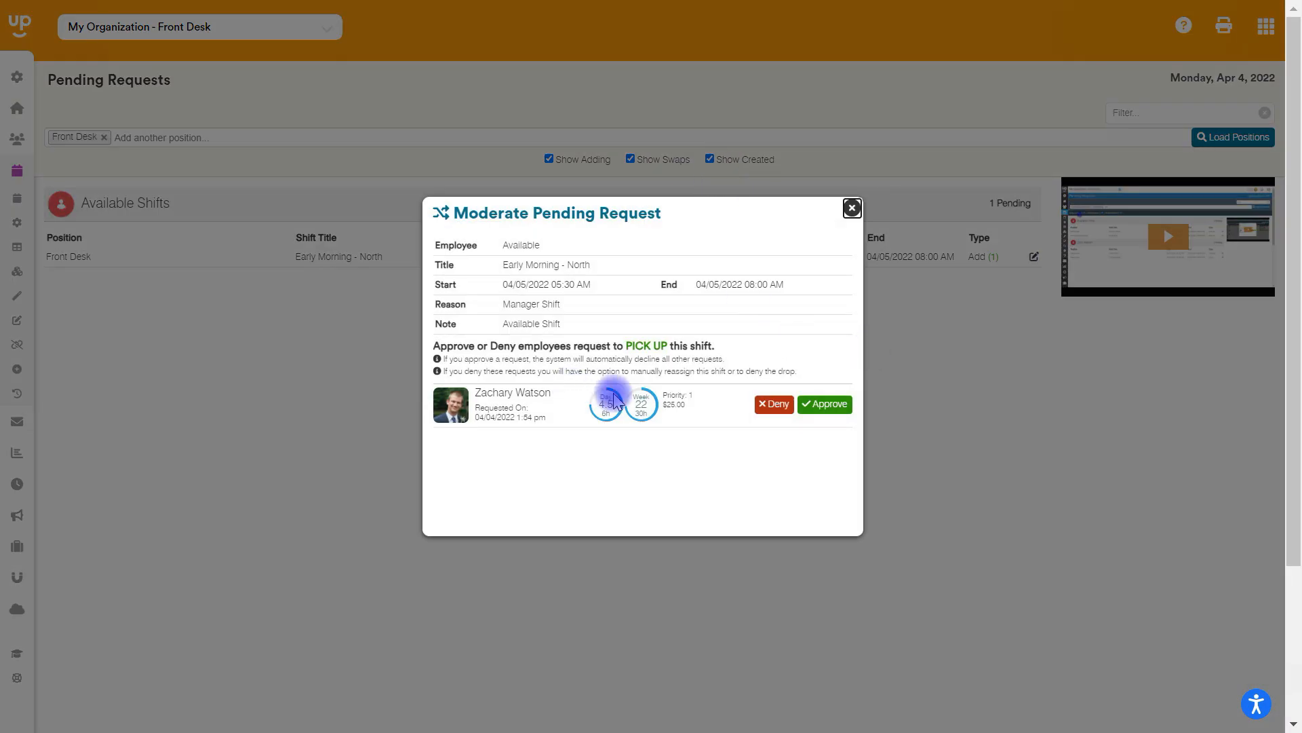
mouse_move(592, 404)
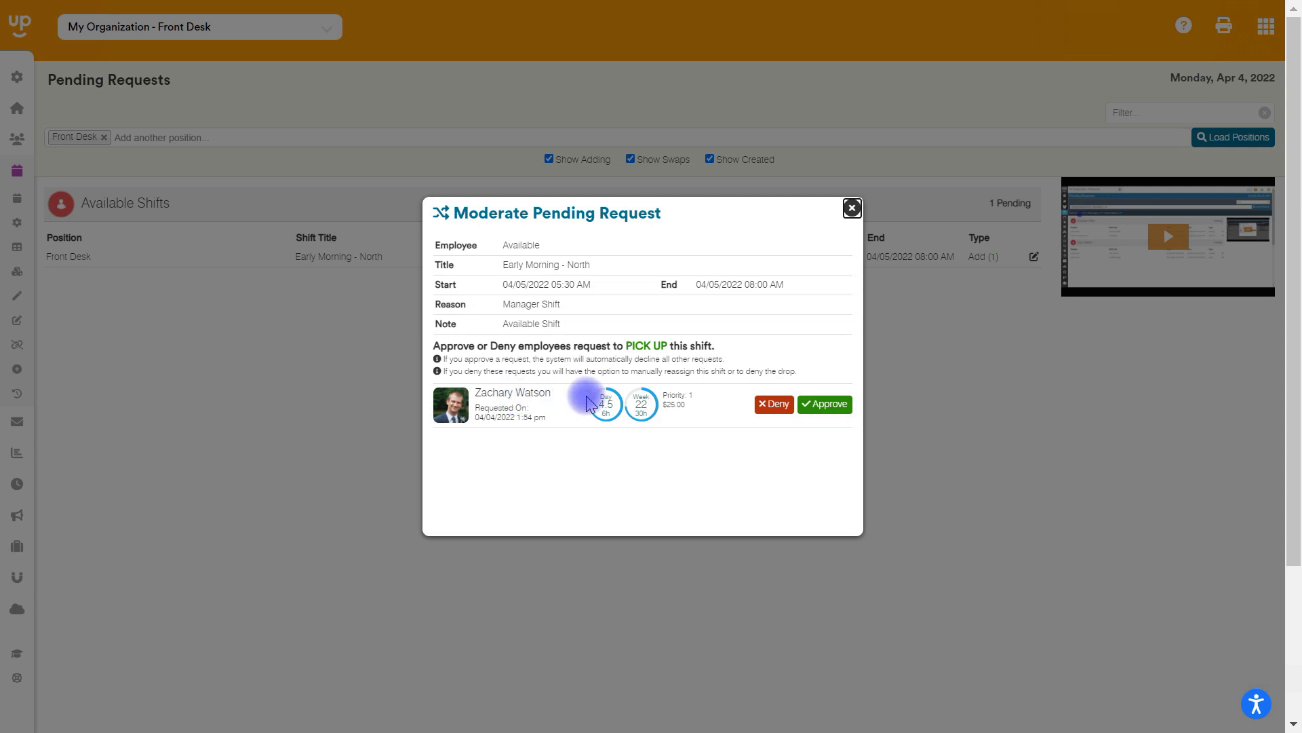
mouse_move(884, 176)
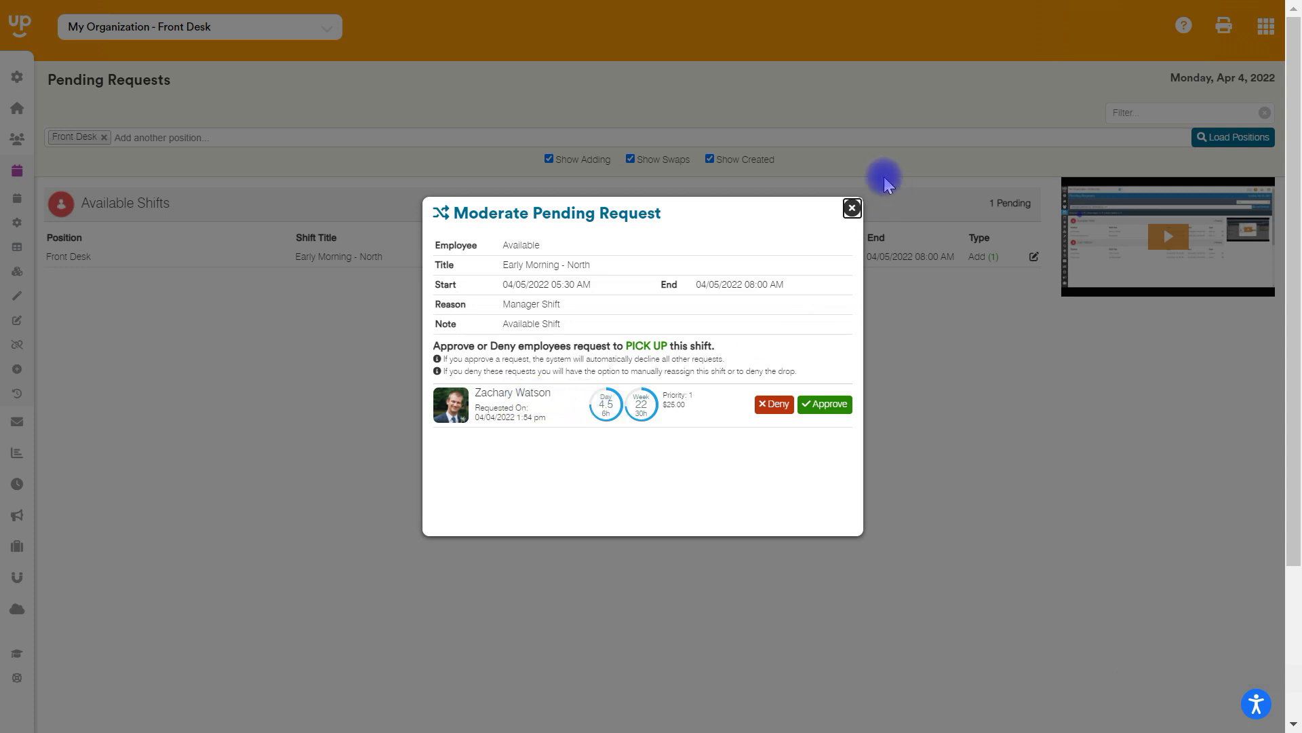
mouse_move(852, 206)
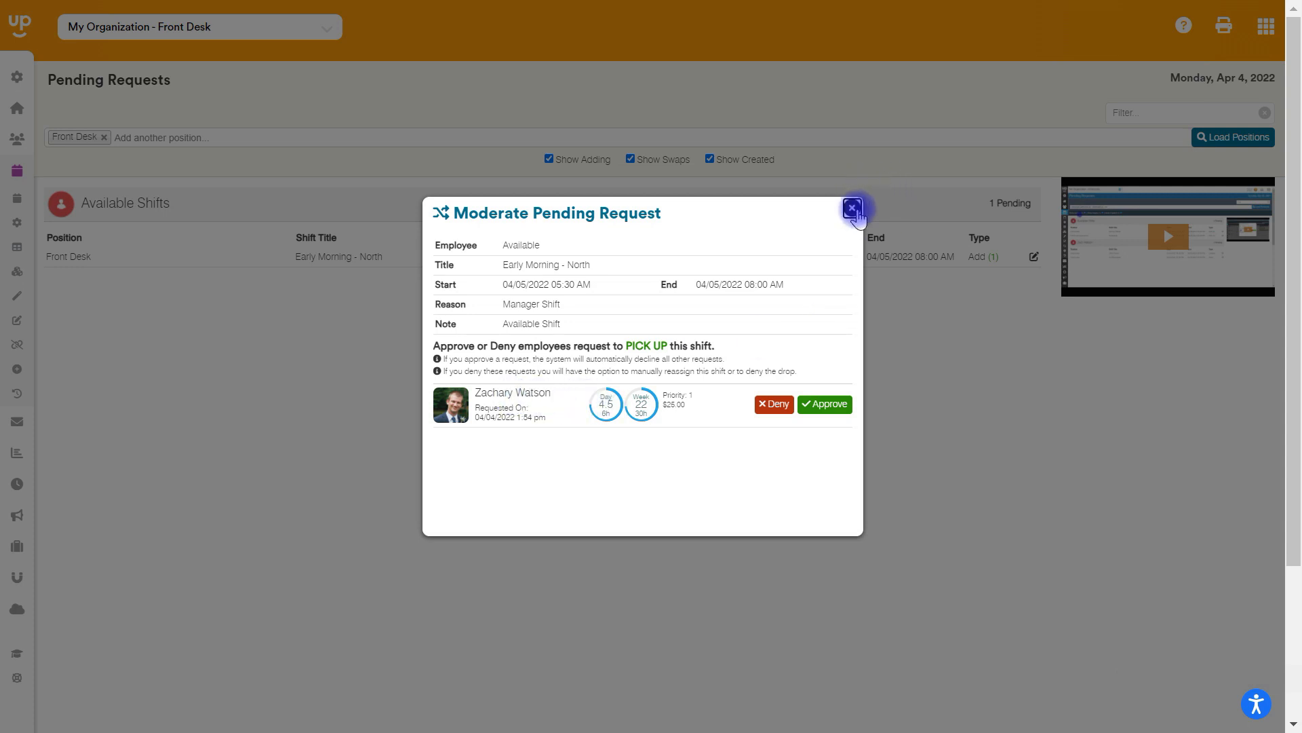
click(850, 206)
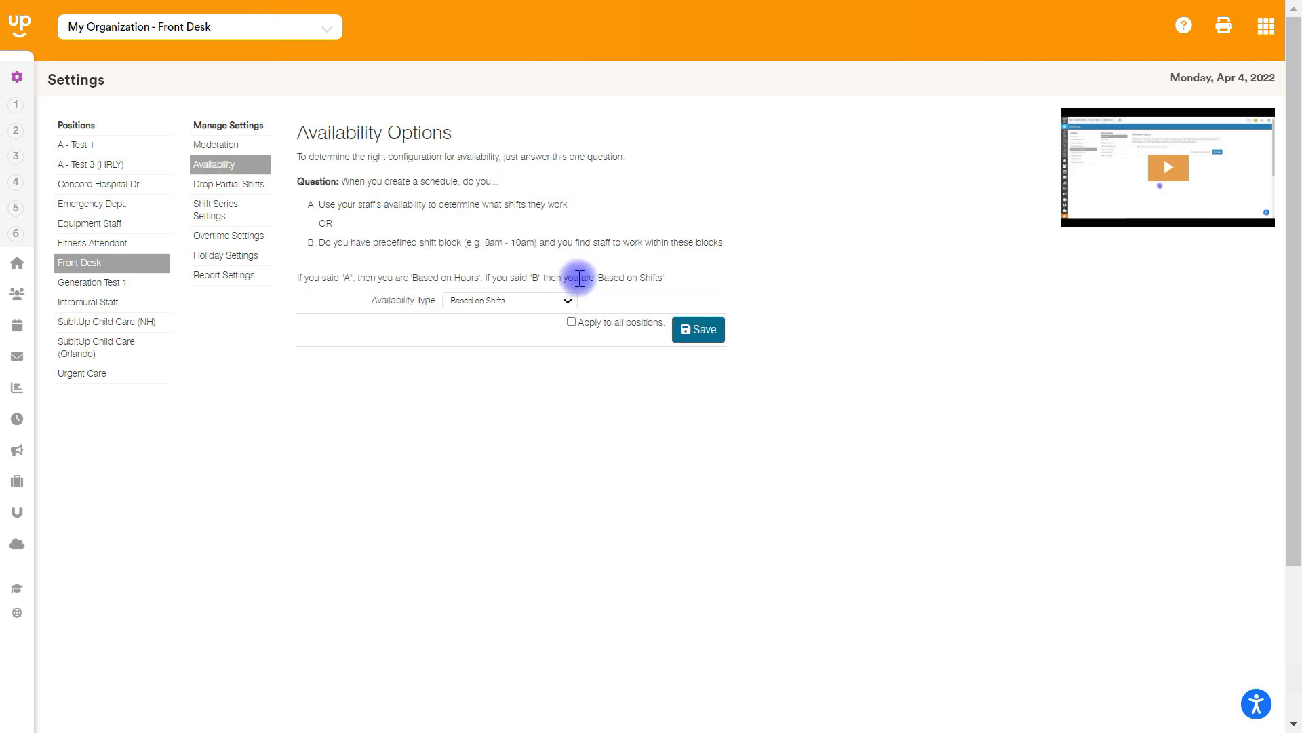
click(509, 299)
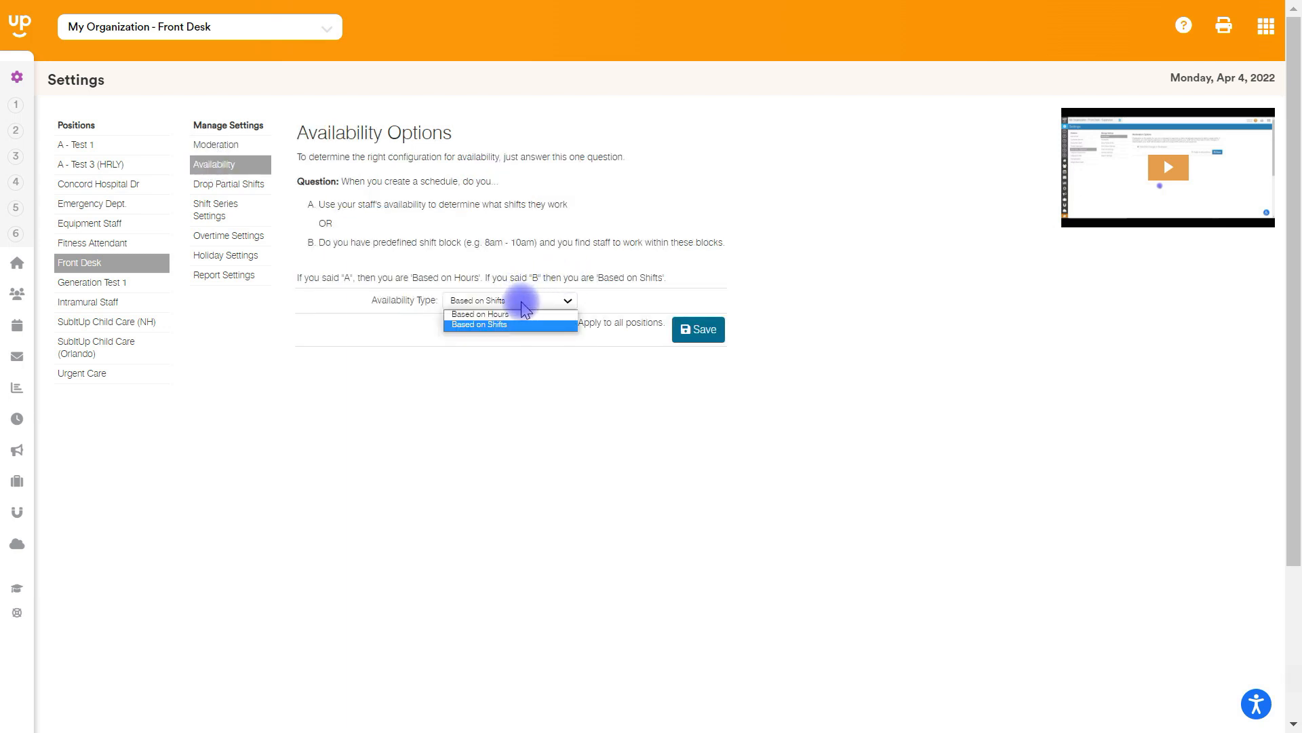
mouse_move(479, 313)
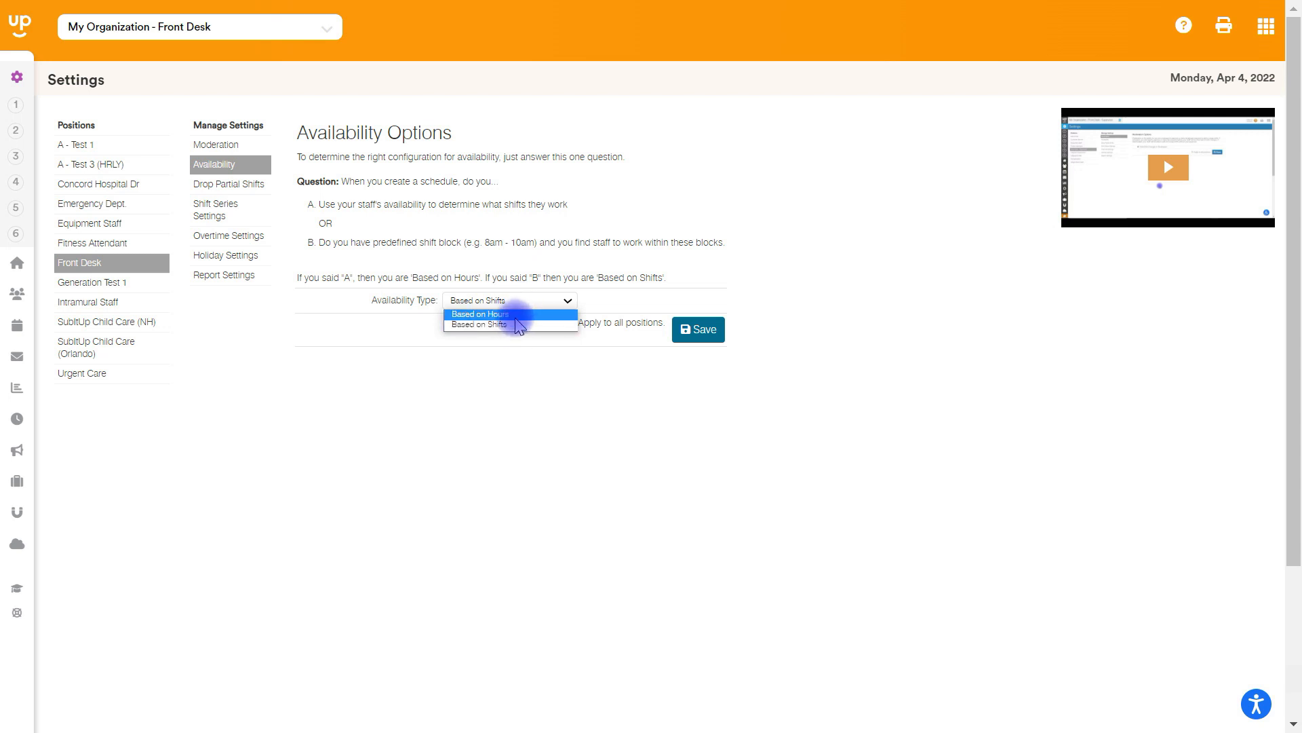
mouse_move(477, 324)
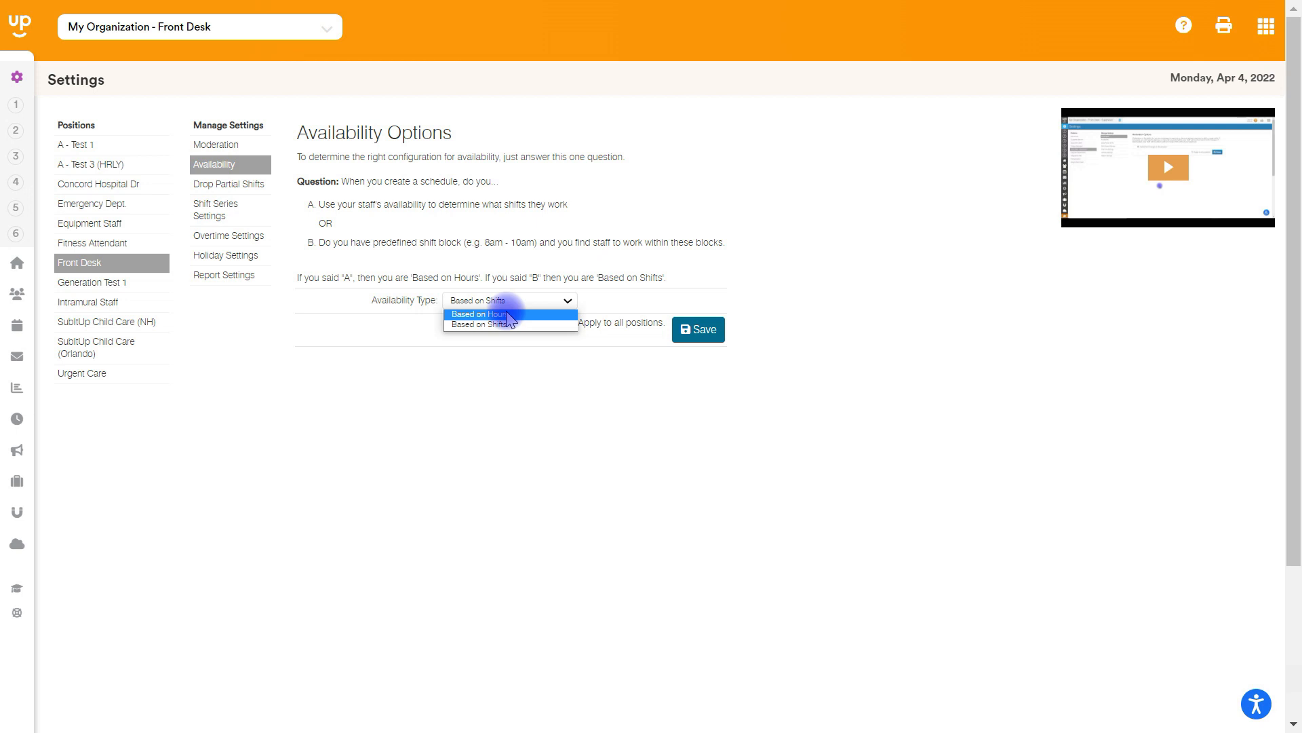
mouse_move(481, 324)
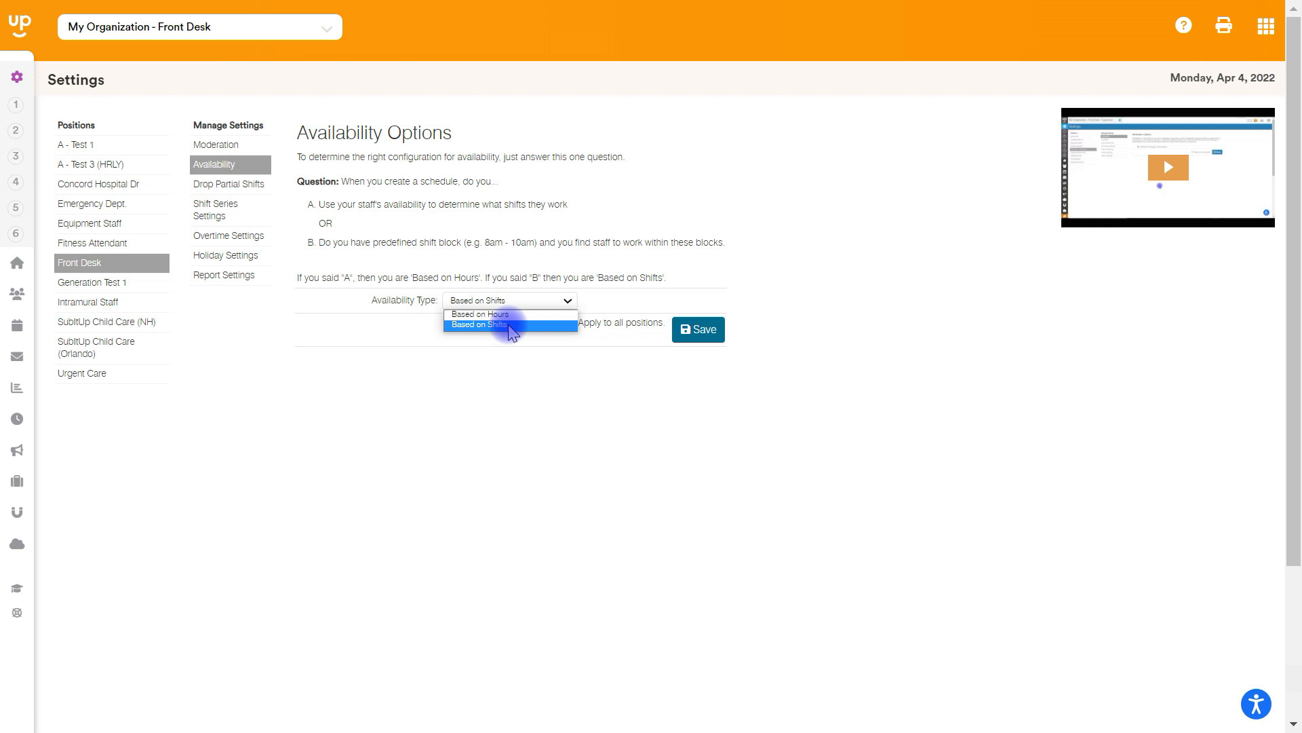
click(474, 324)
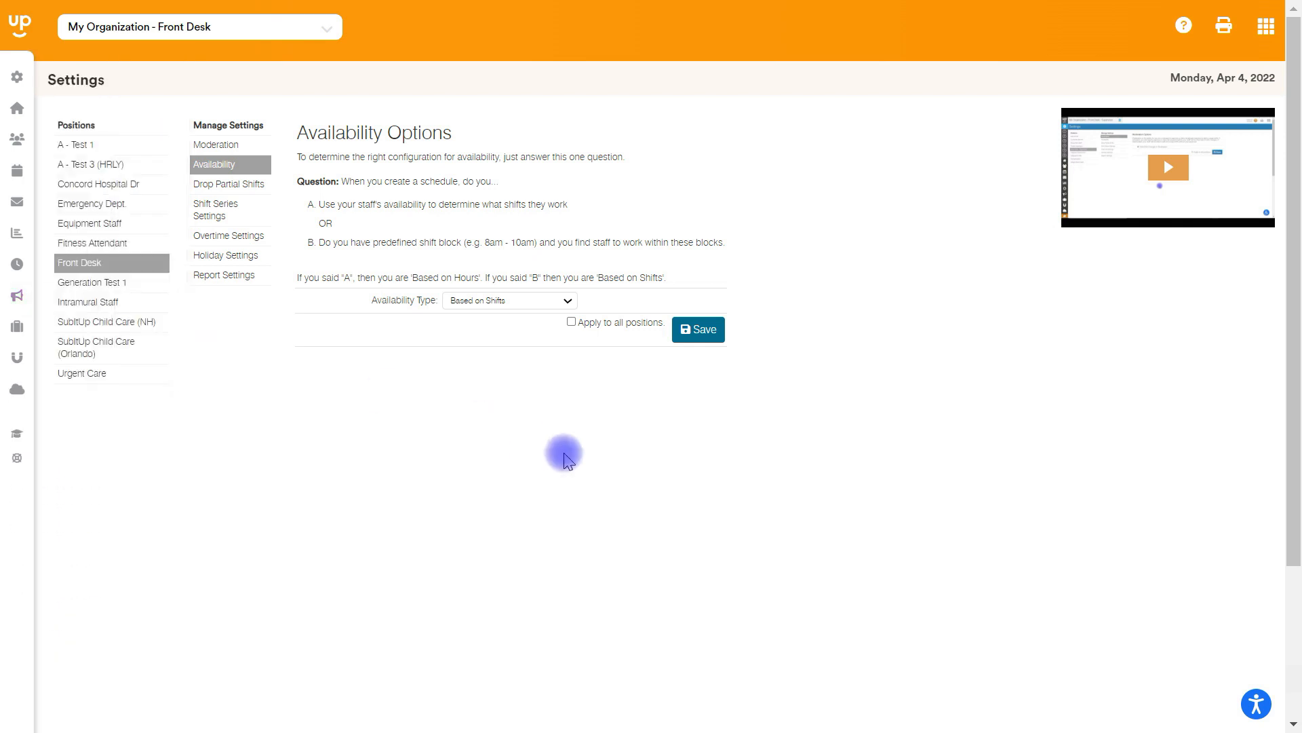
mouse_move(577, 461)
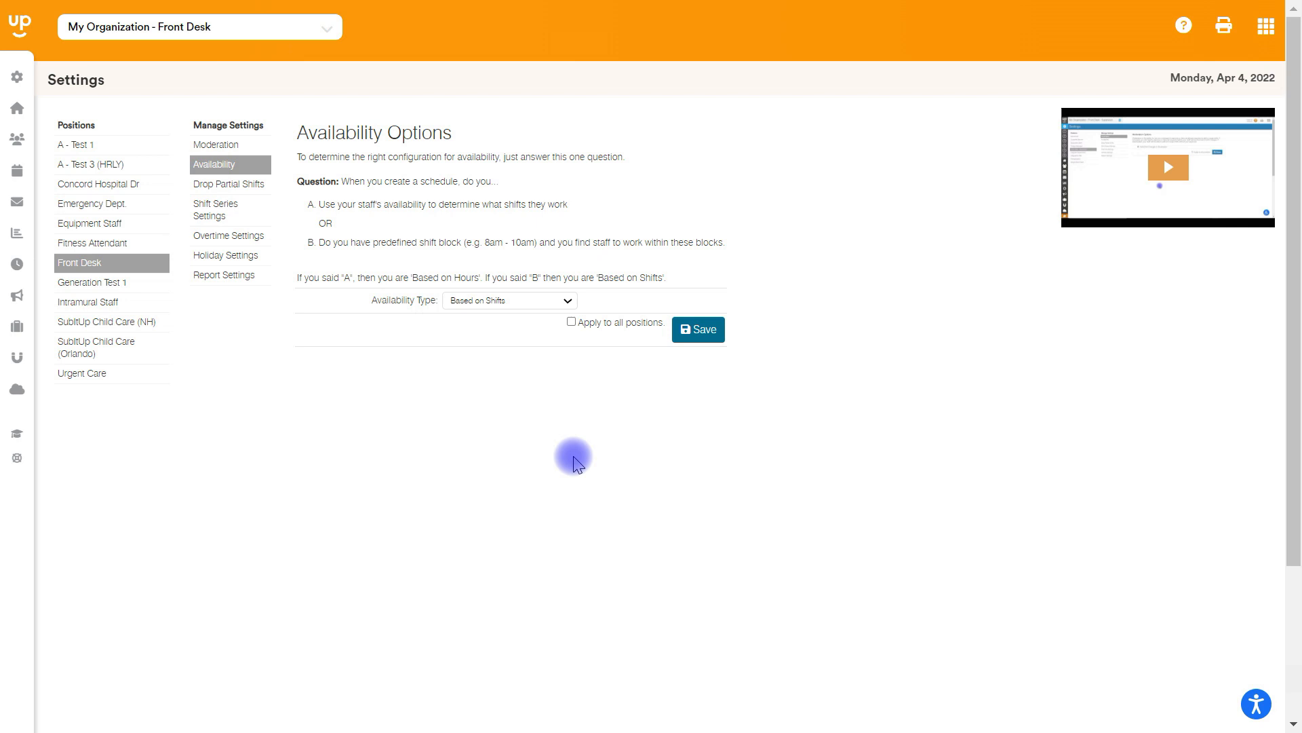
click(509, 300)
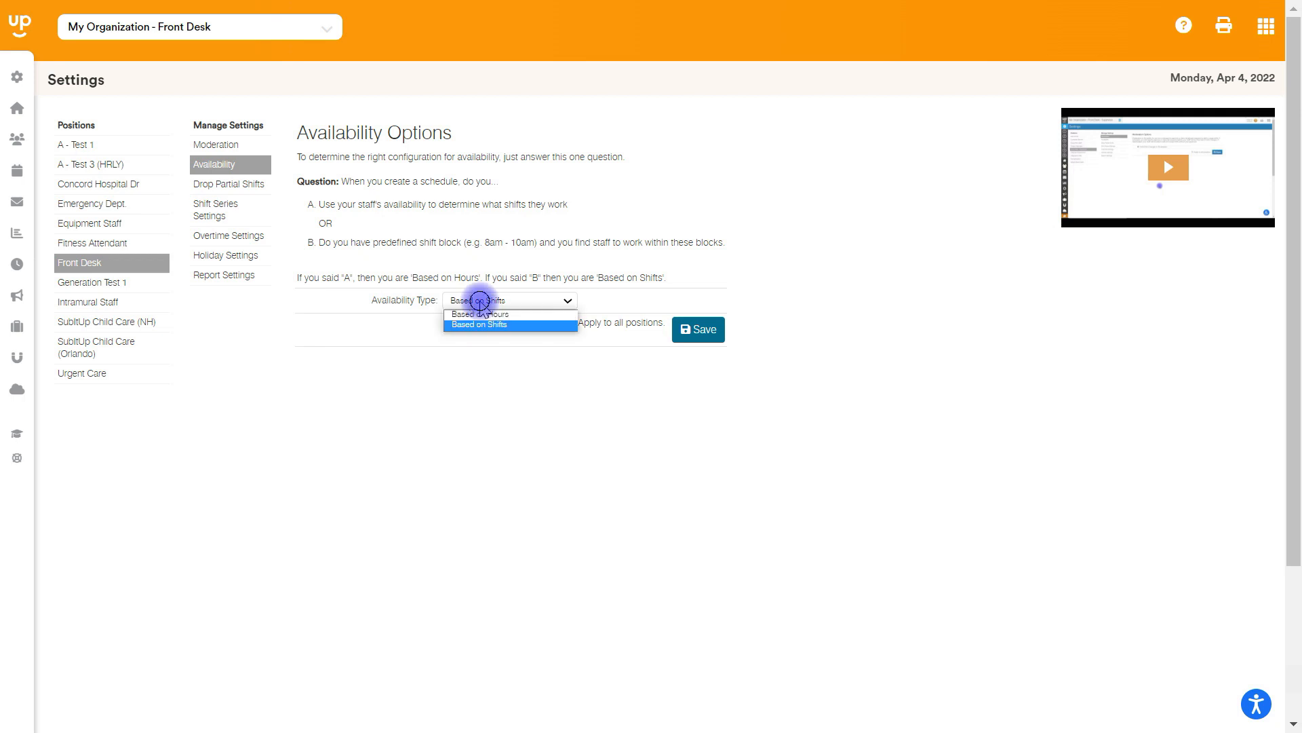
mouse_move(482, 313)
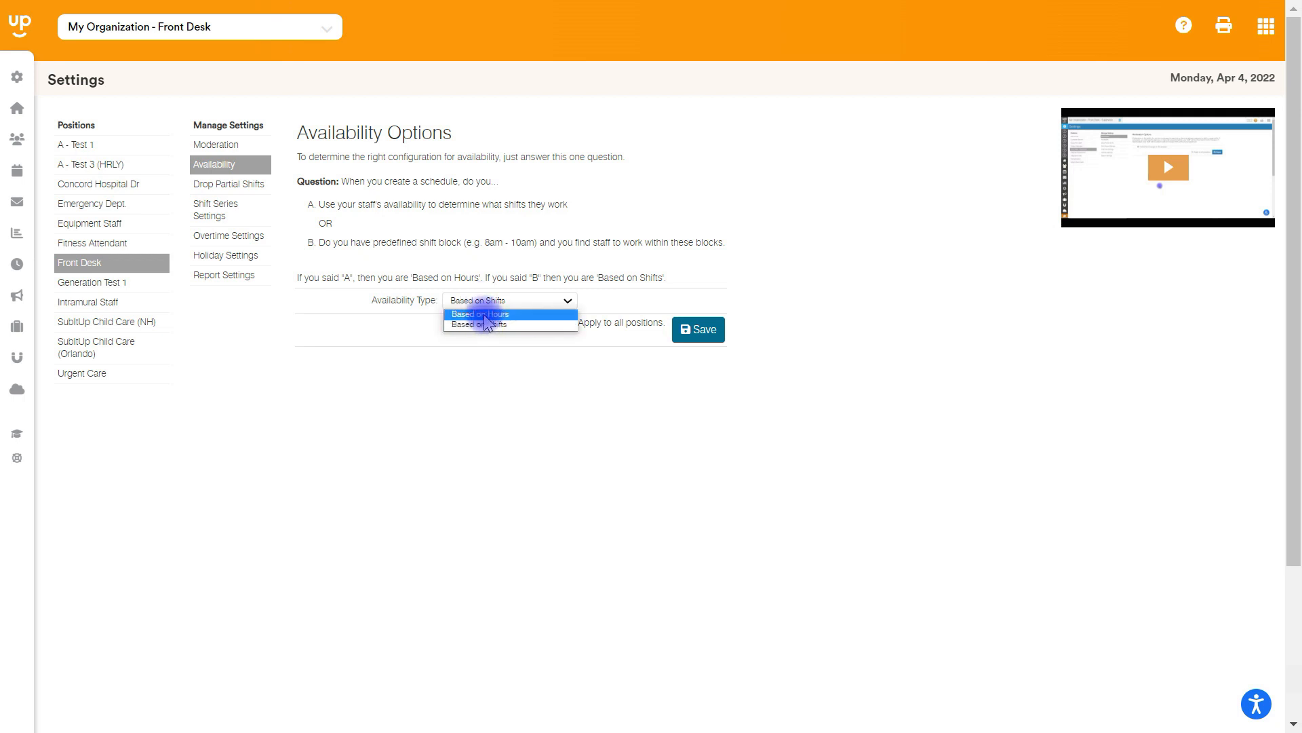
click(486, 324)
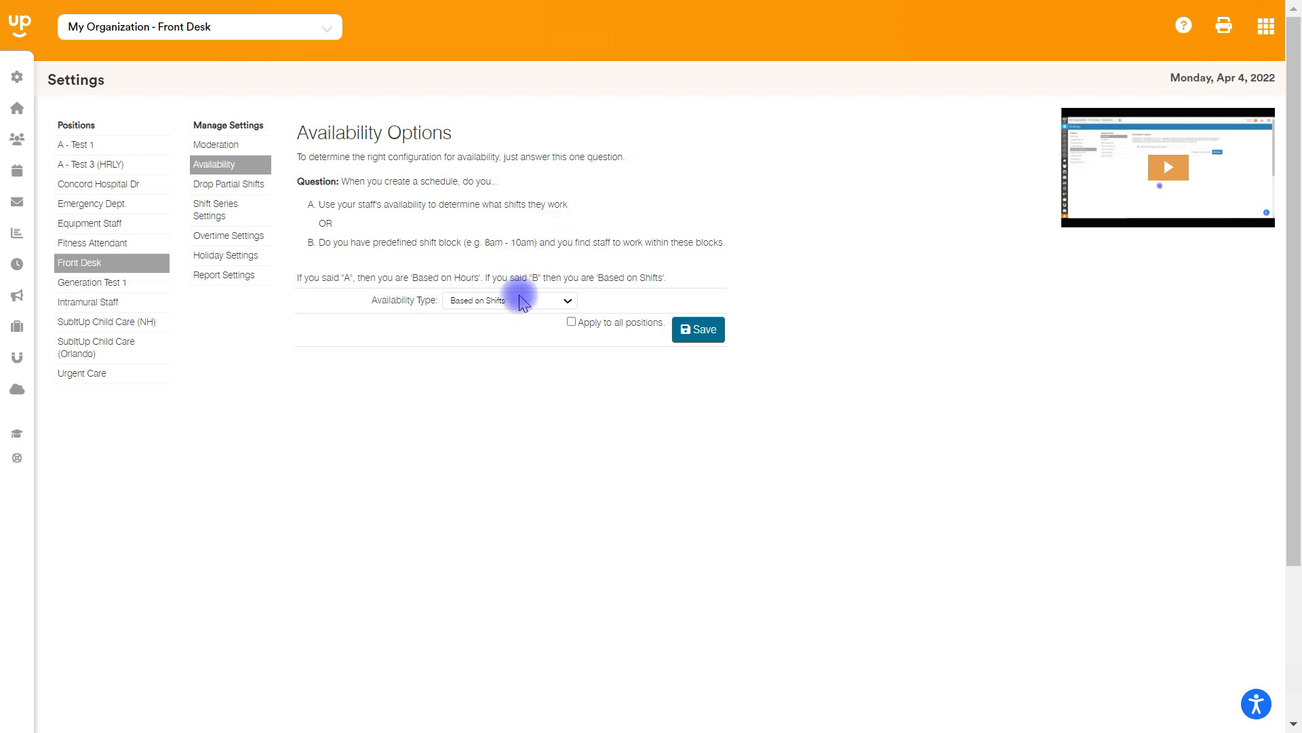
click(509, 300)
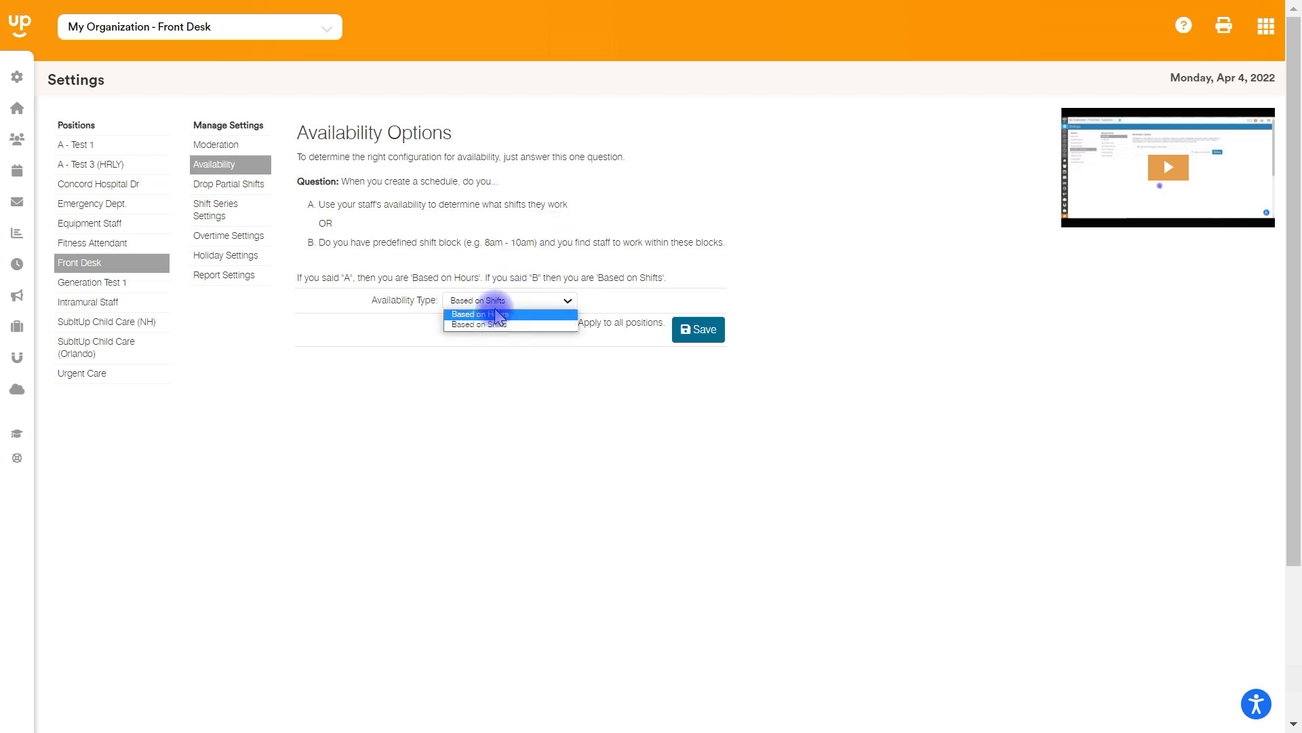
click(476, 314)
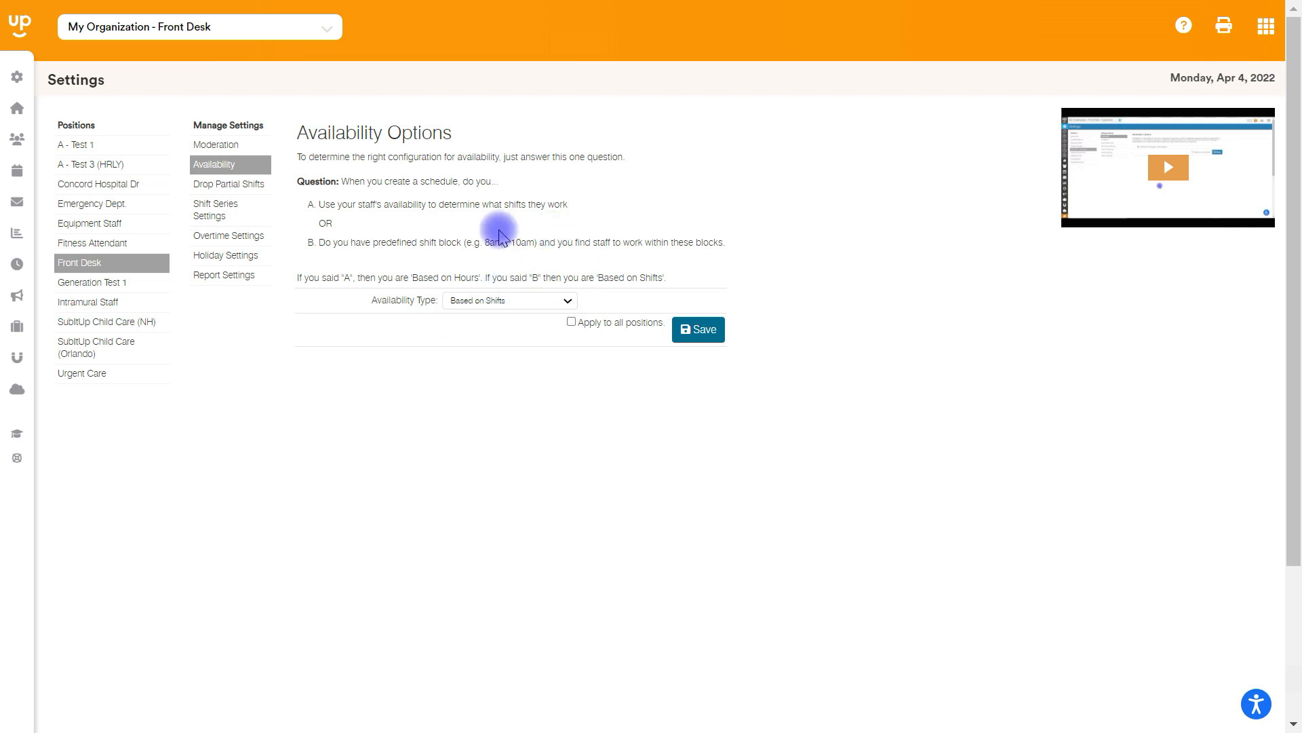
Step: Review Dropping Partial Shifts, leaving minimum partial shift length at 1 hour
click(228, 183)
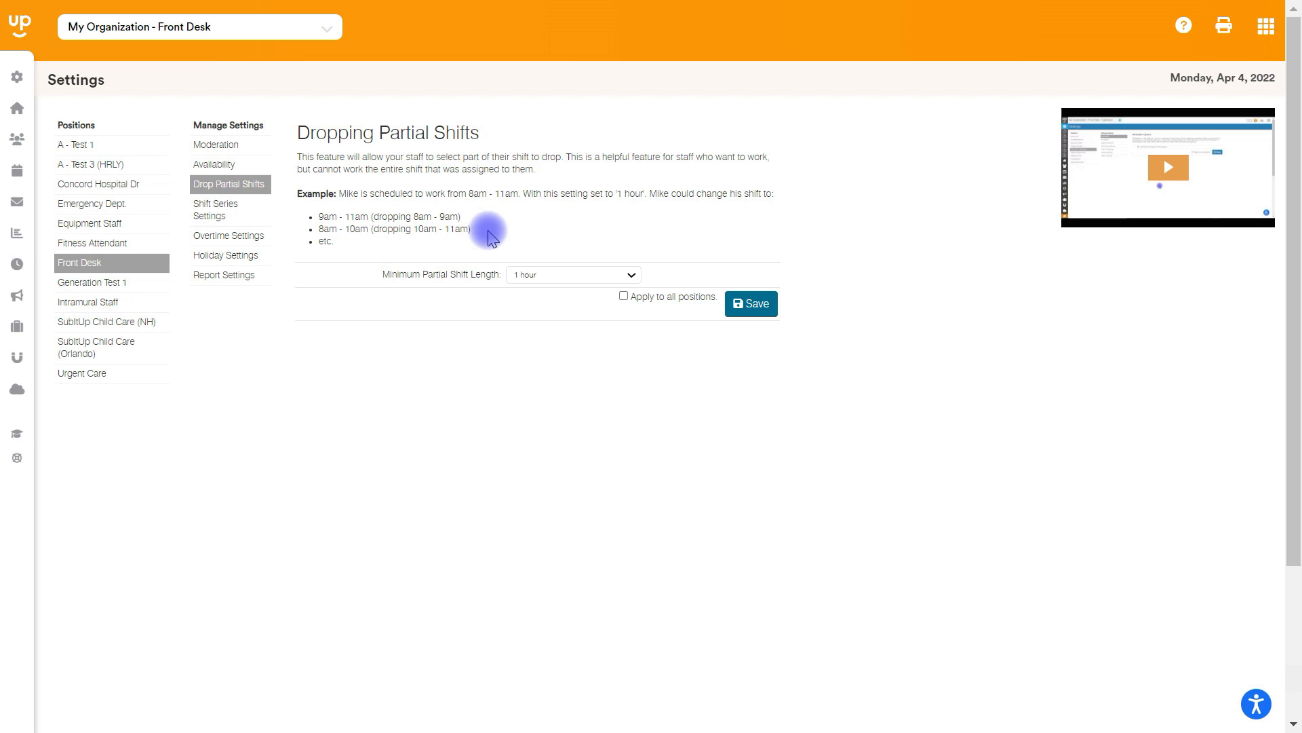
click(571, 274)
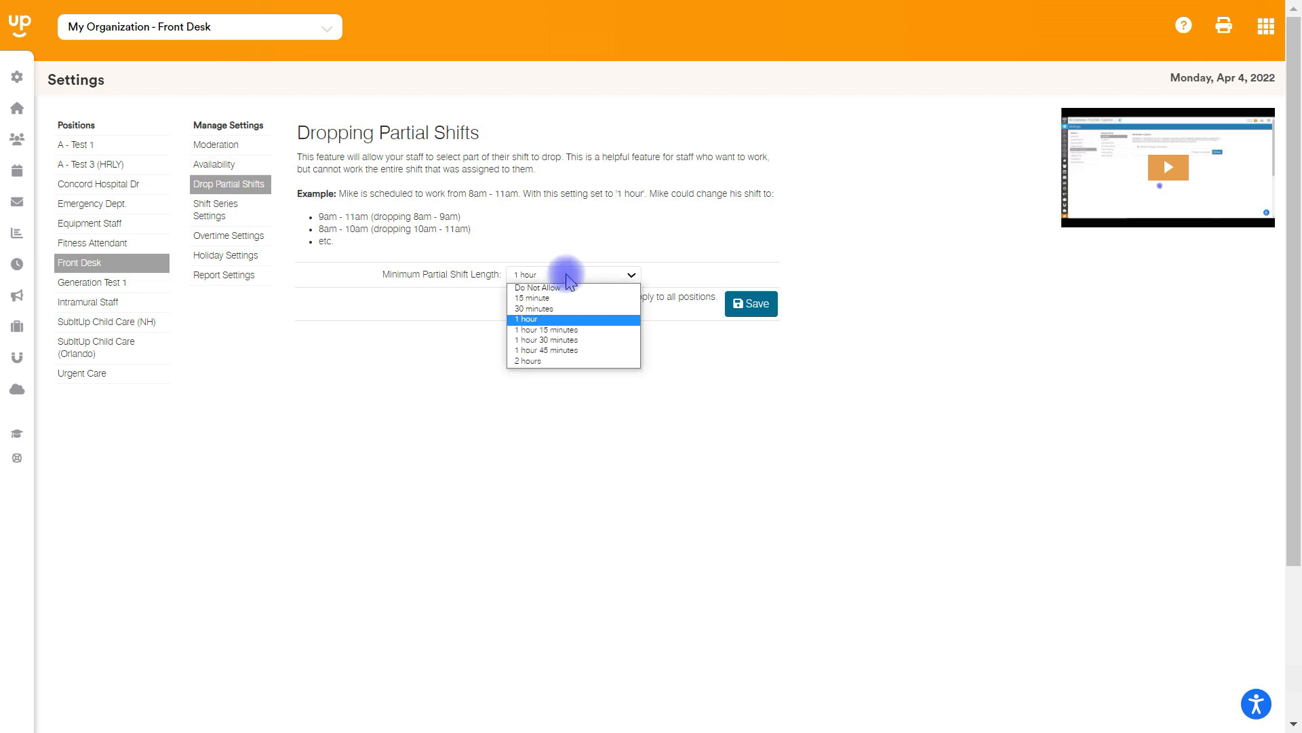
mouse_move(540, 288)
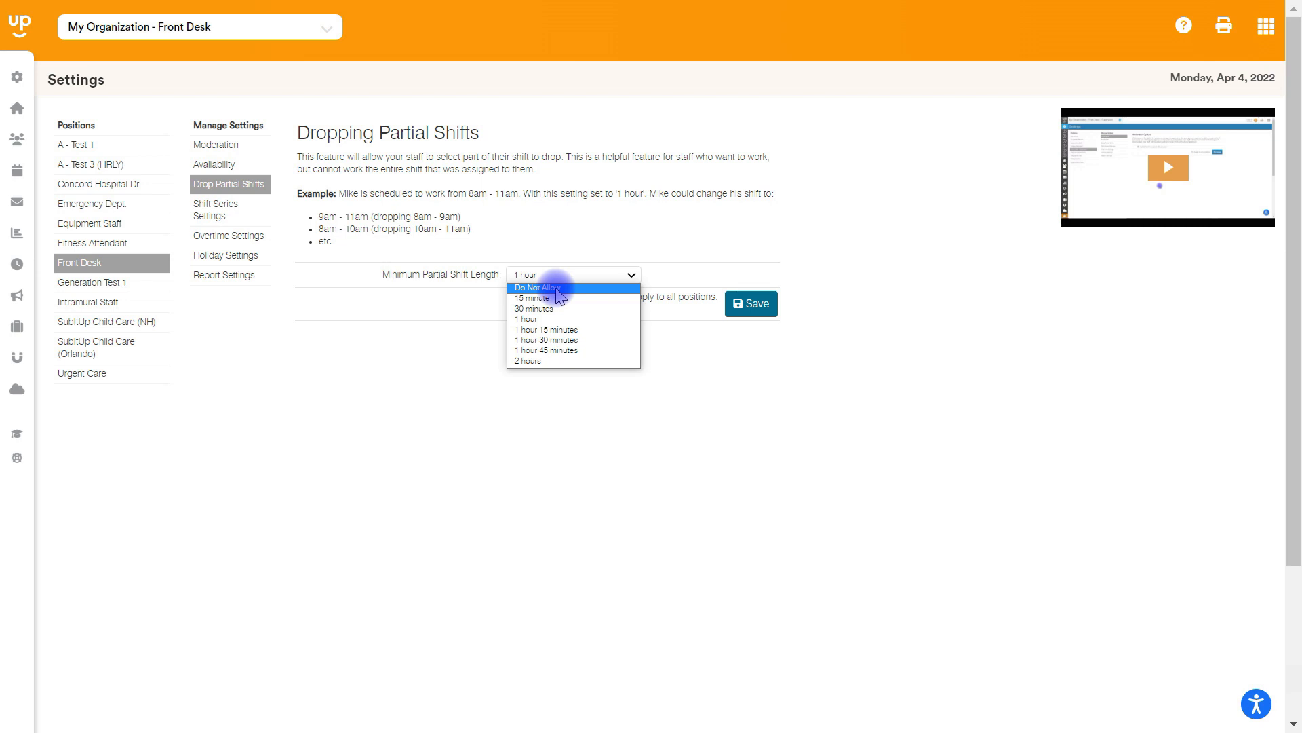
mouse_move(544, 319)
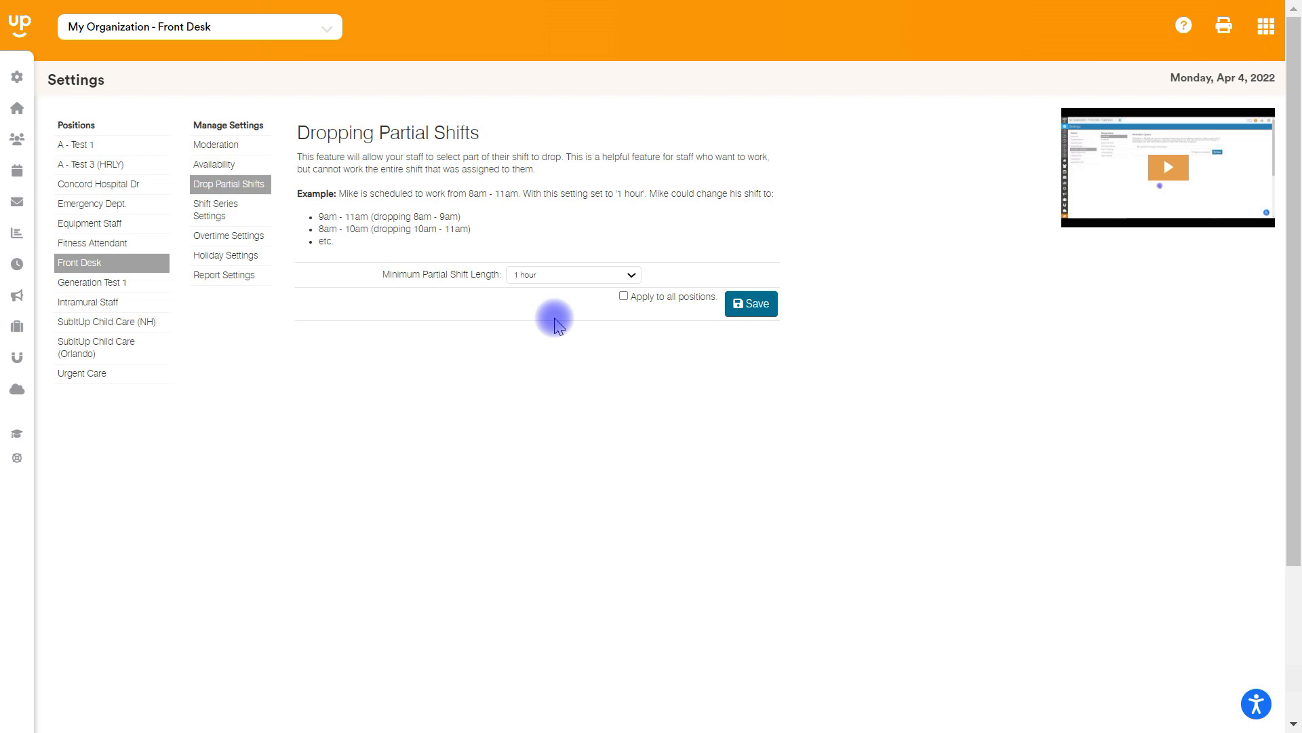
click(216, 209)
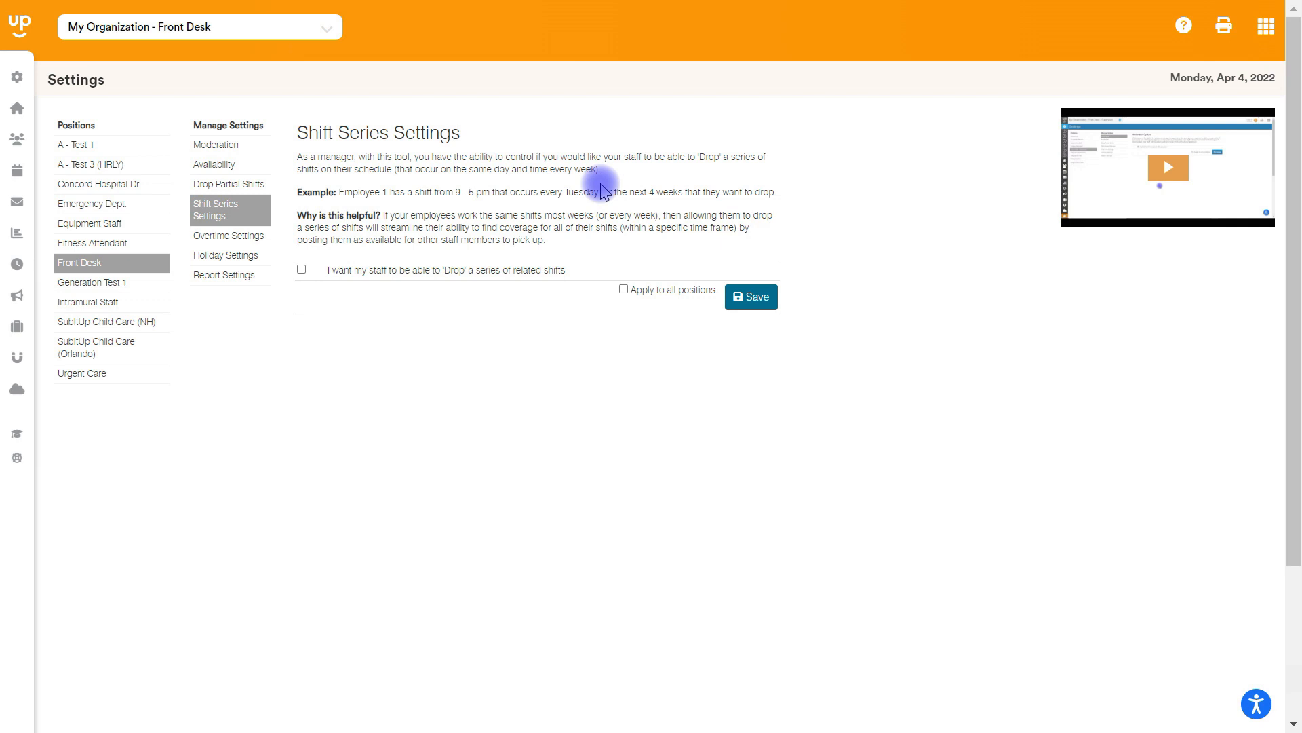
mouse_move(228, 240)
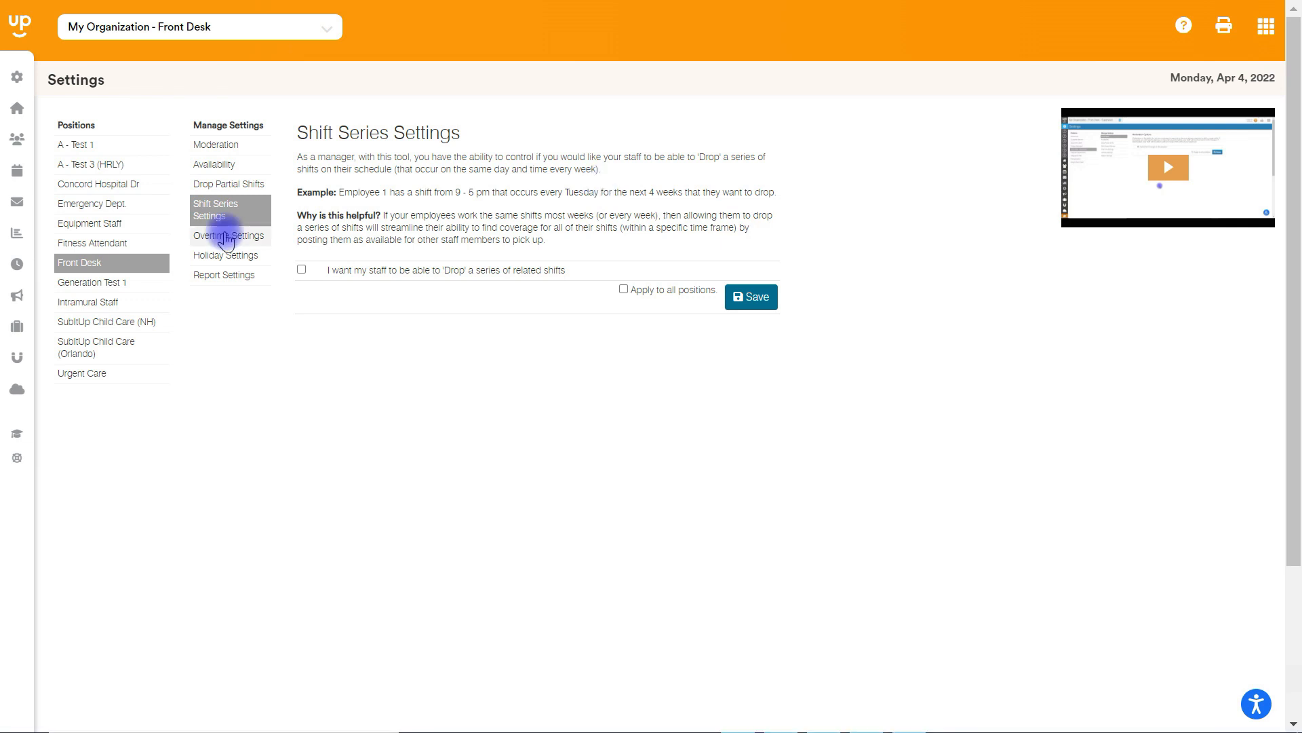
Step: Leave shift series dropping unenabled and move on to Overtime Settings
click(228, 235)
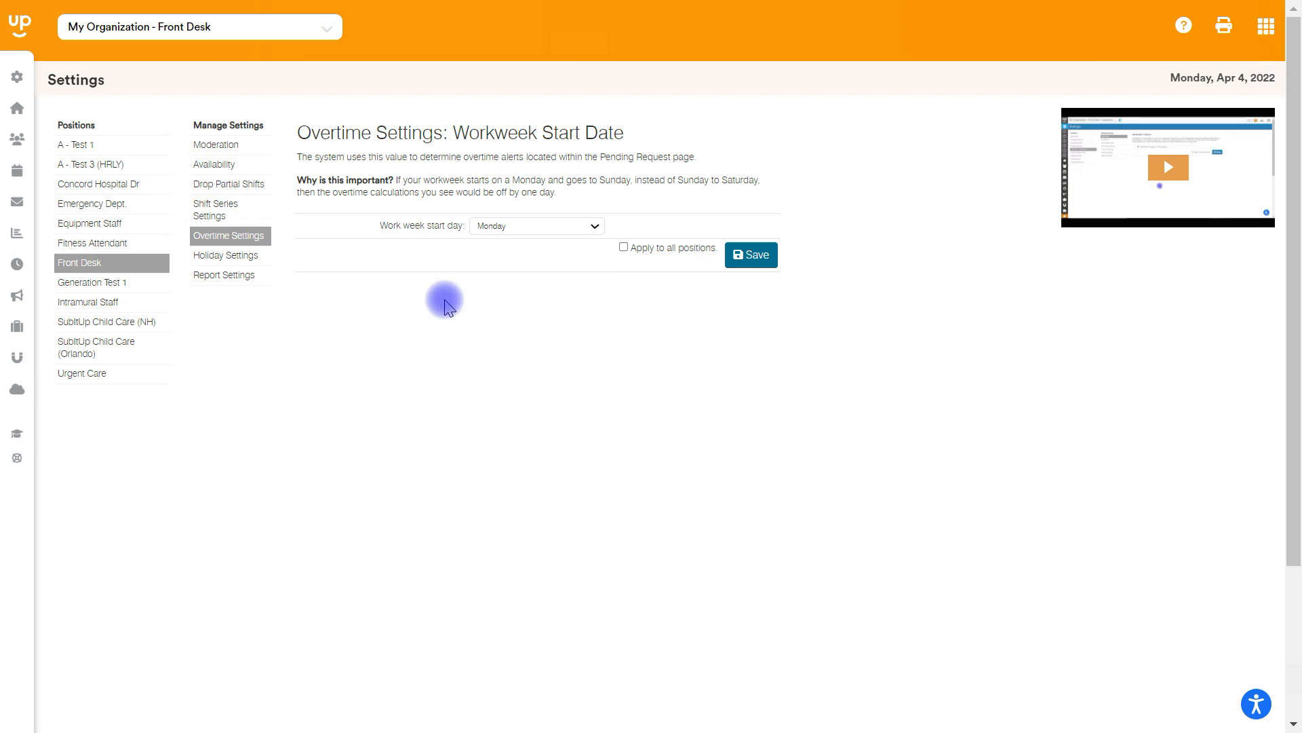
mouse_move(533, 263)
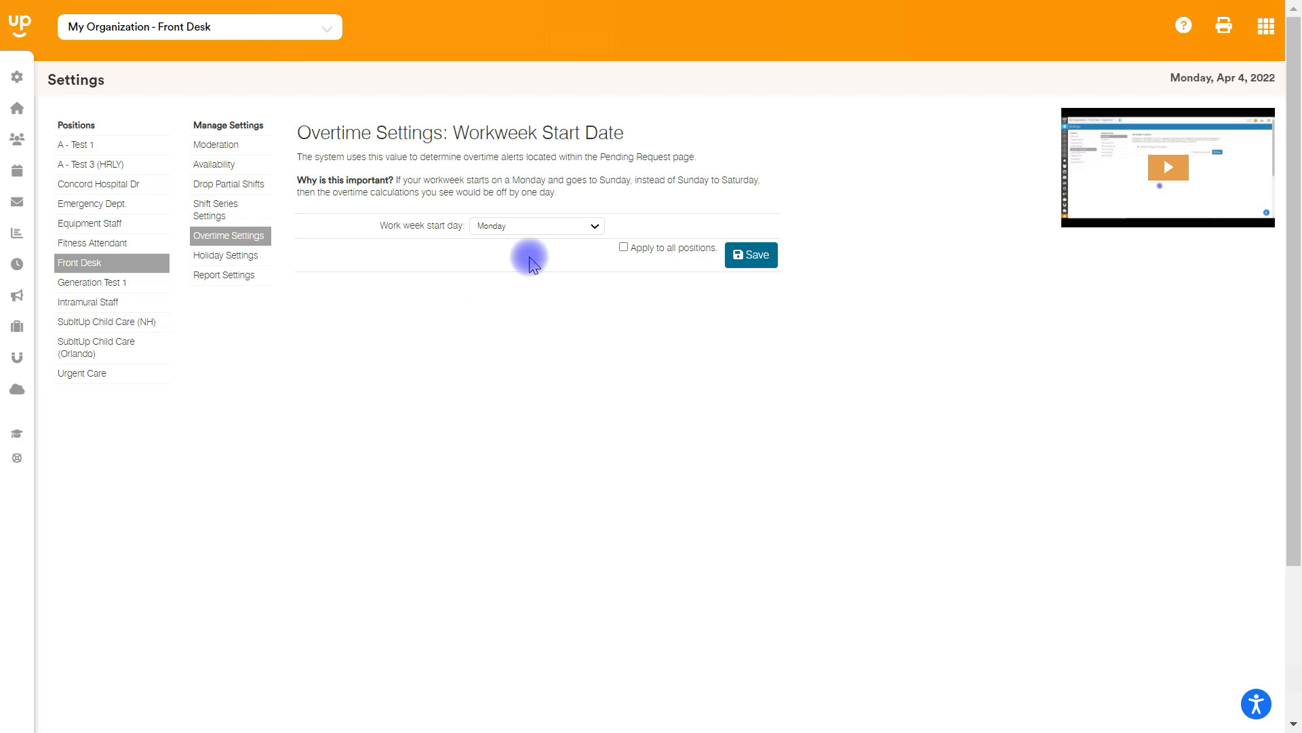
Step: Save Monday as the workweek start day, applied to all positions
click(536, 225)
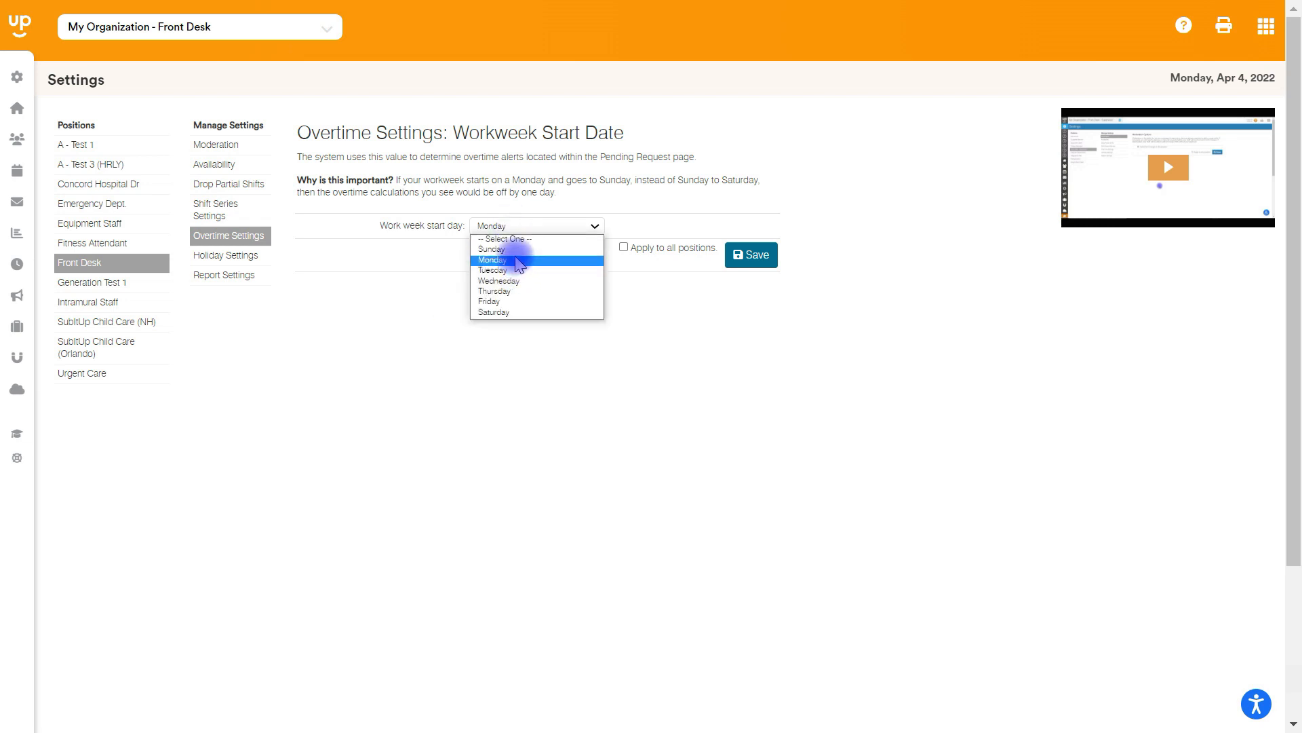
mouse_move(516, 267)
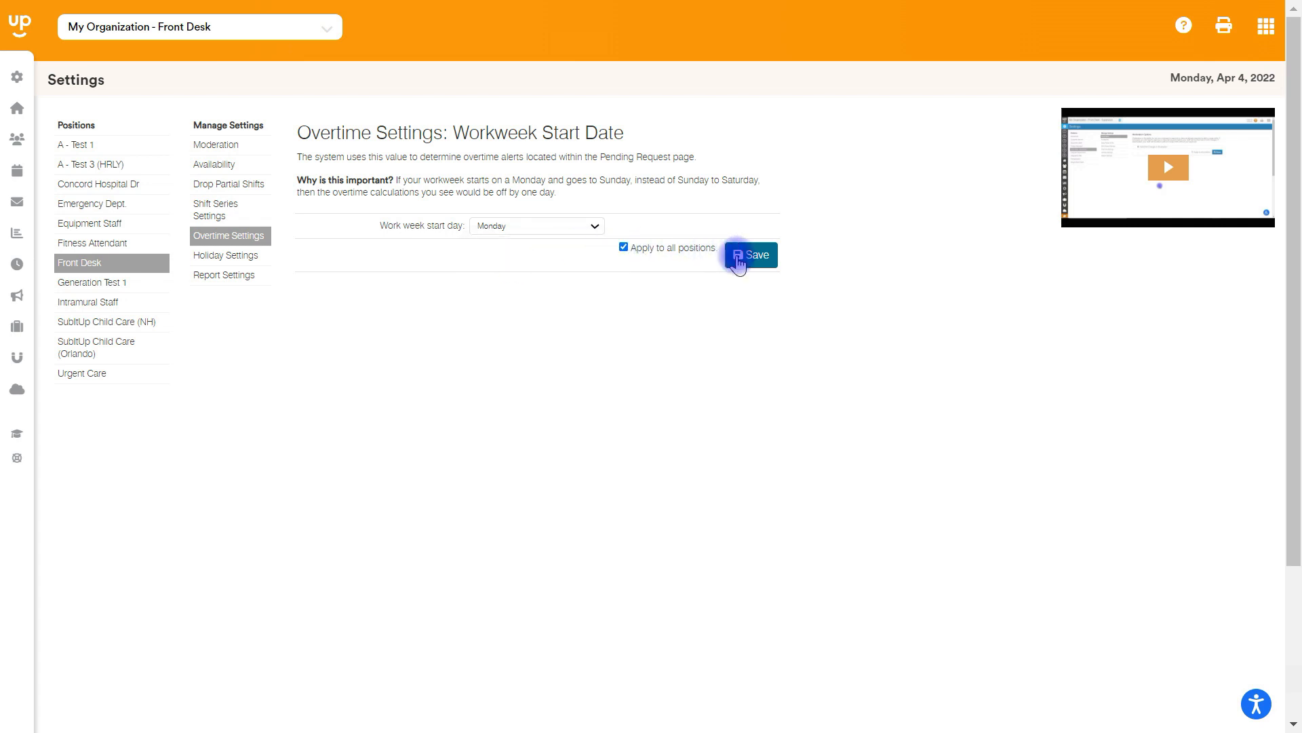
click(750, 254)
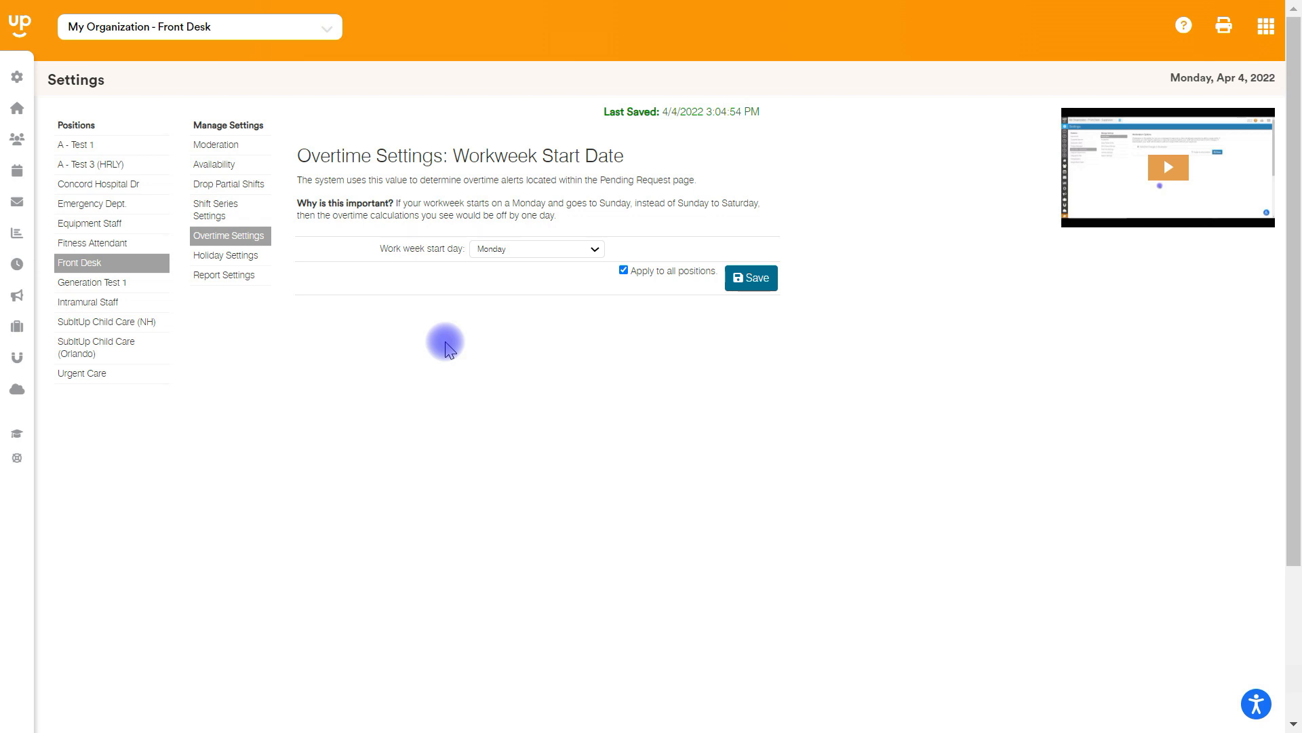
mouse_move(548, 264)
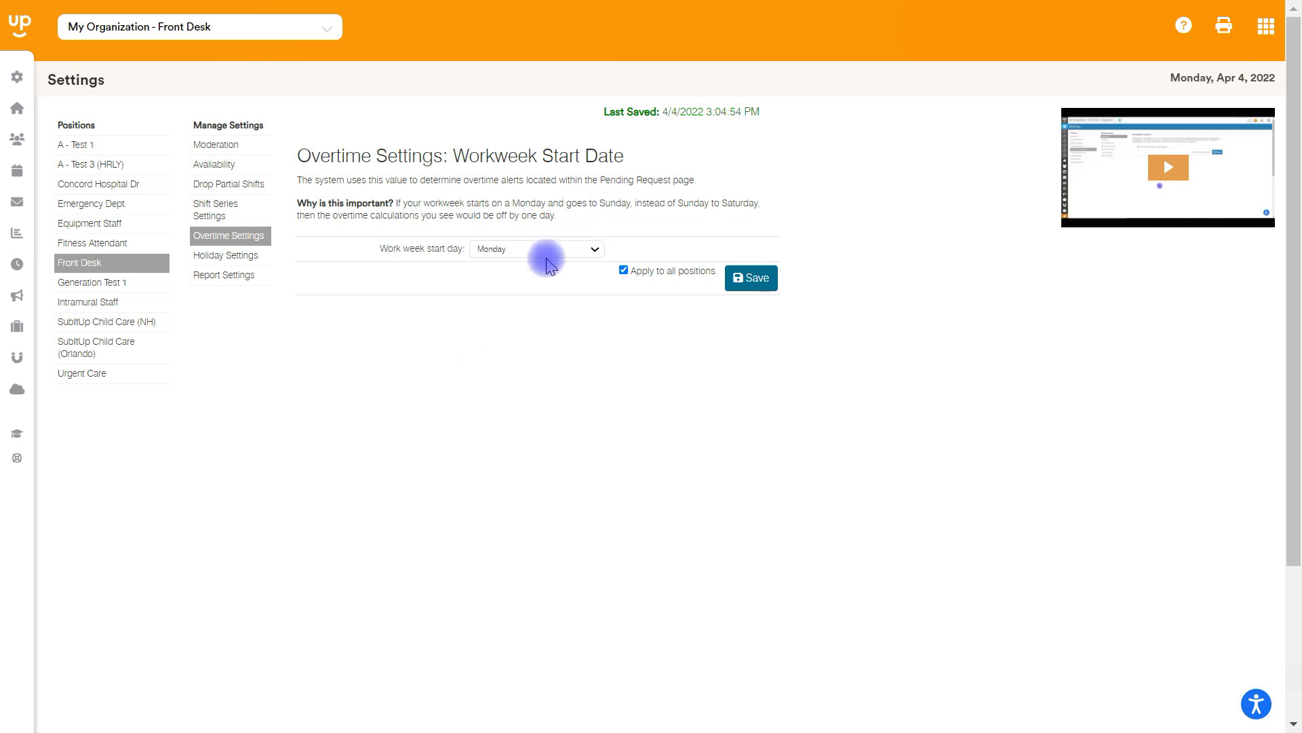
click(225, 255)
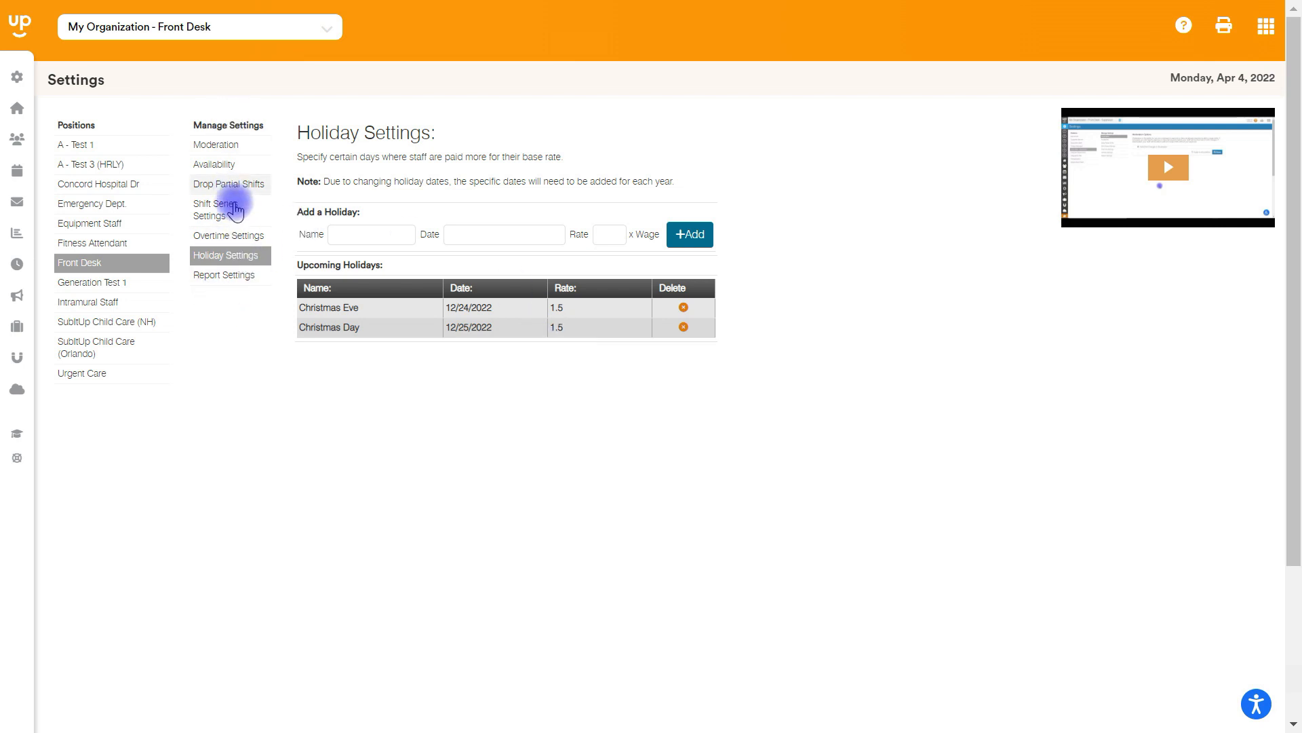
mouse_move(820, 298)
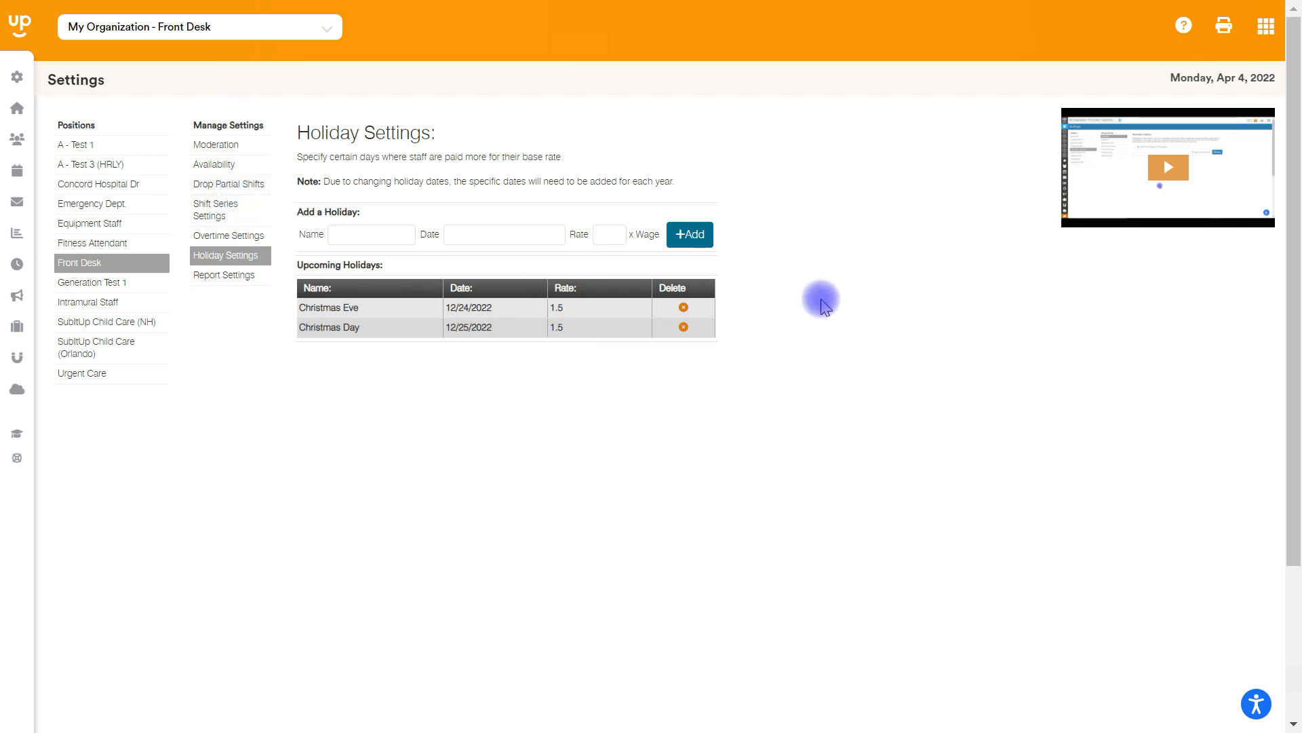
mouse_move(110, 265)
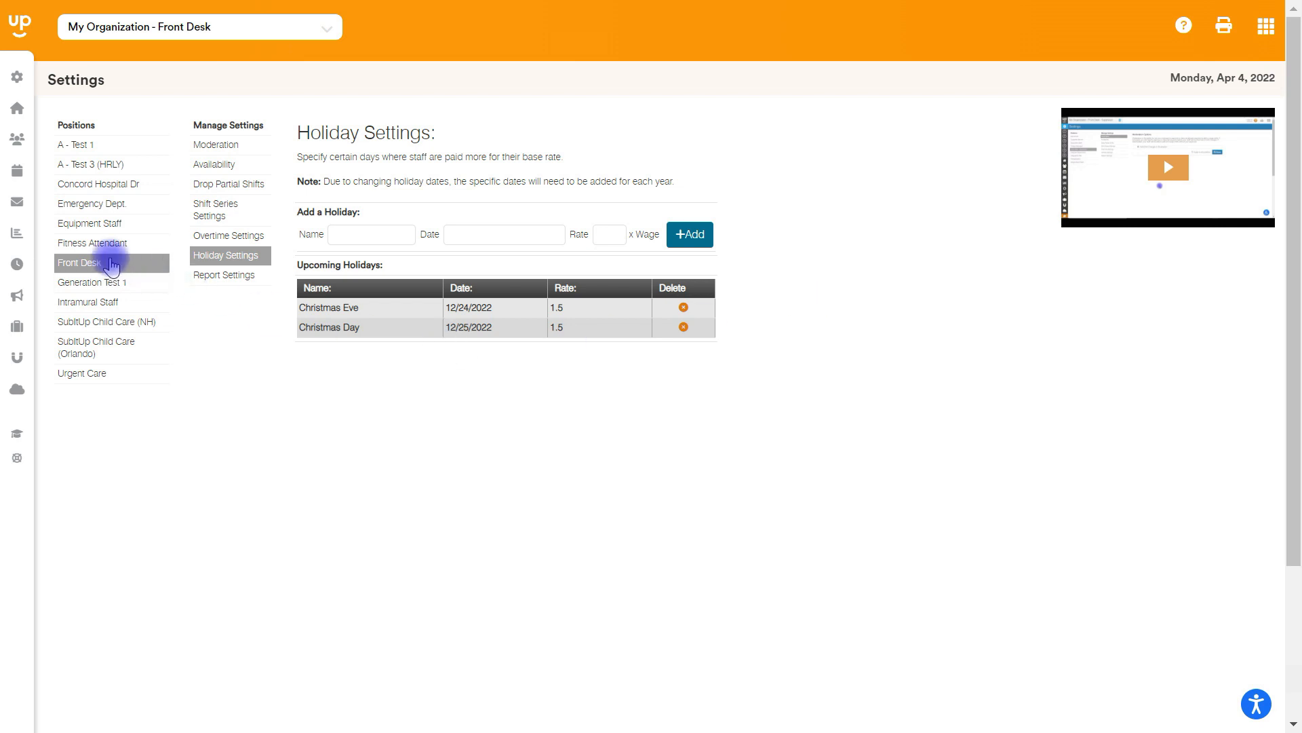
mouse_move(230, 258)
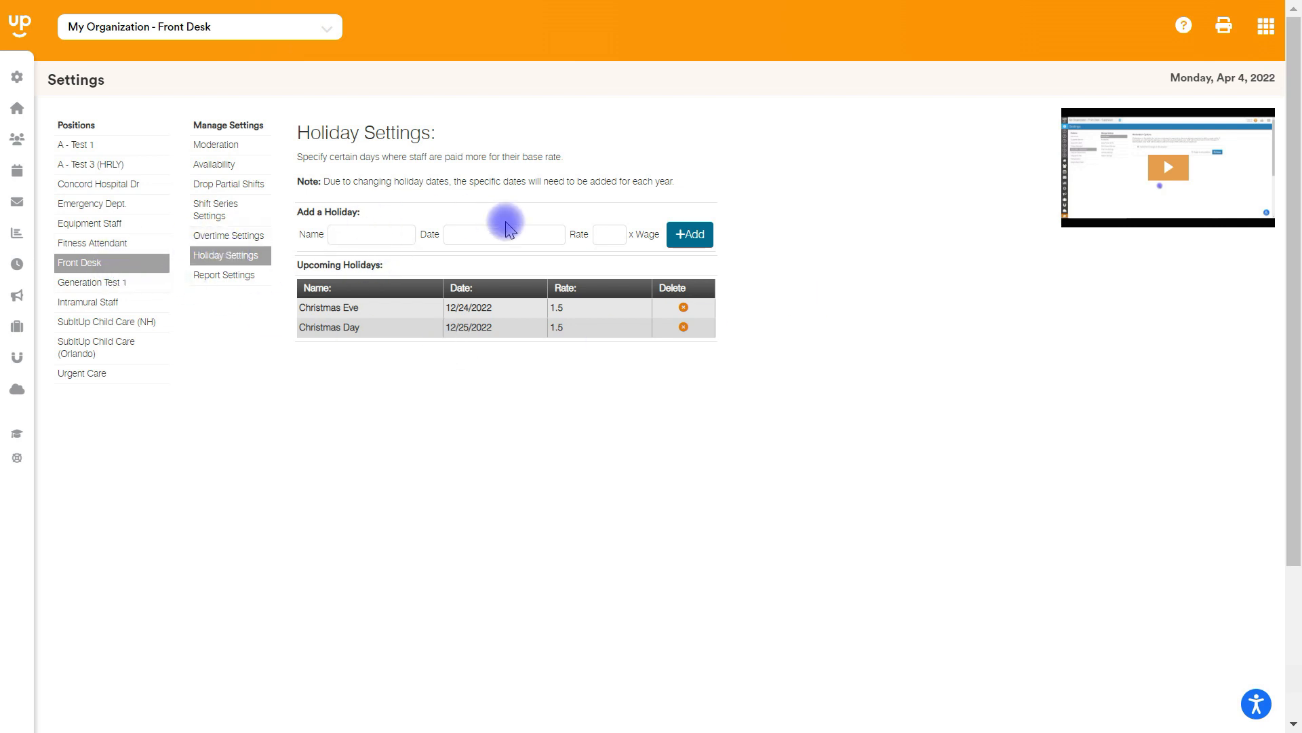
mouse_move(615, 240)
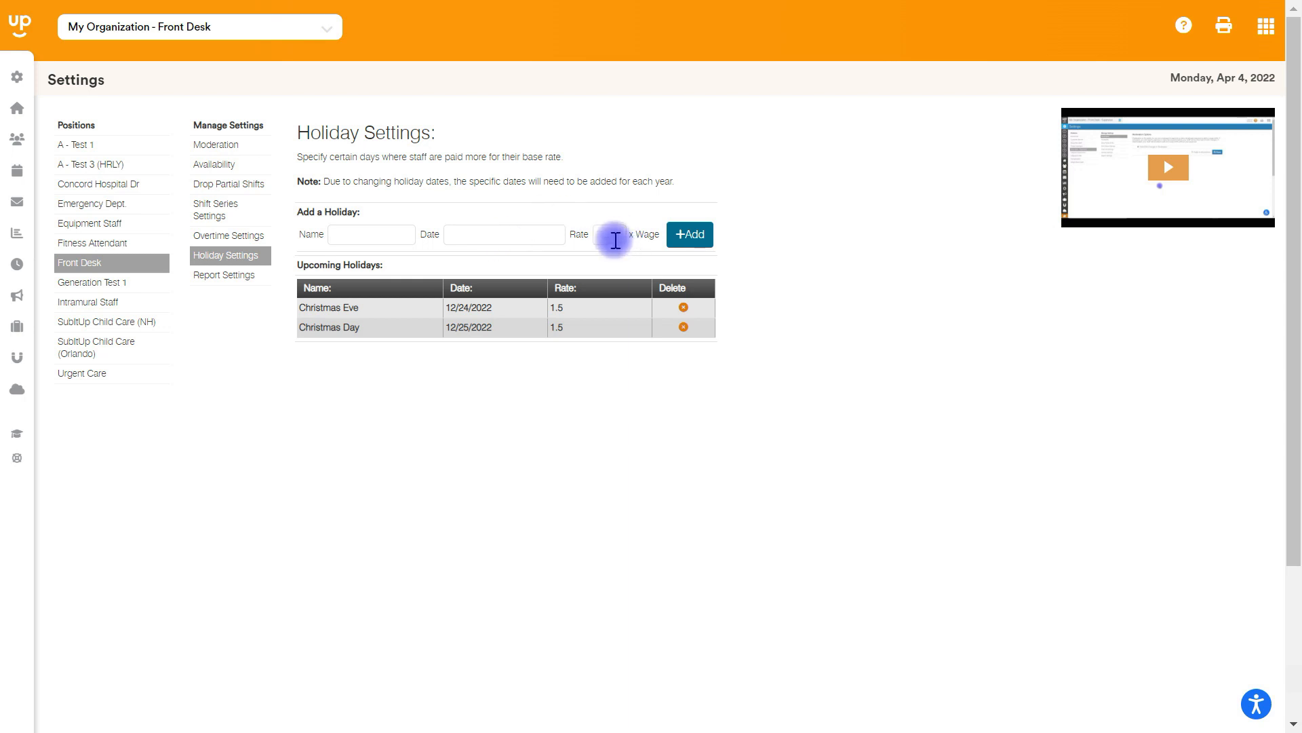
mouse_move(555, 313)
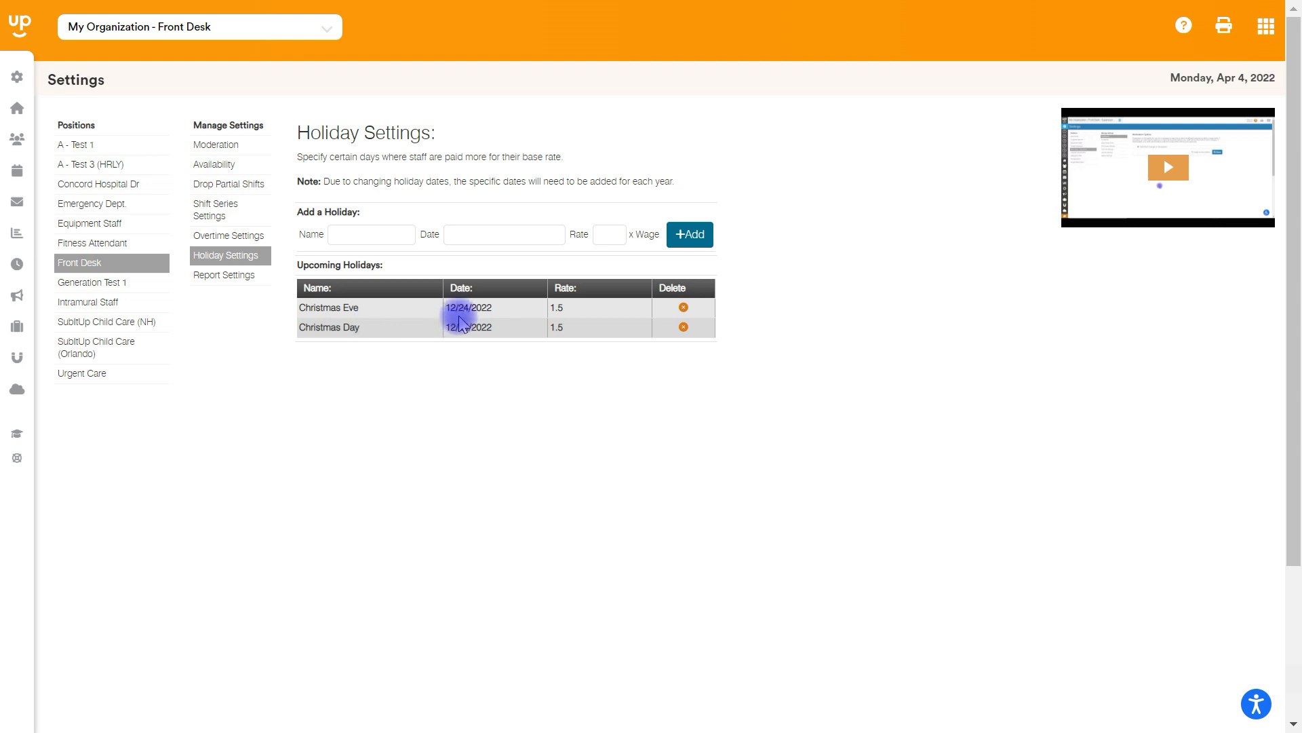
mouse_move(569, 316)
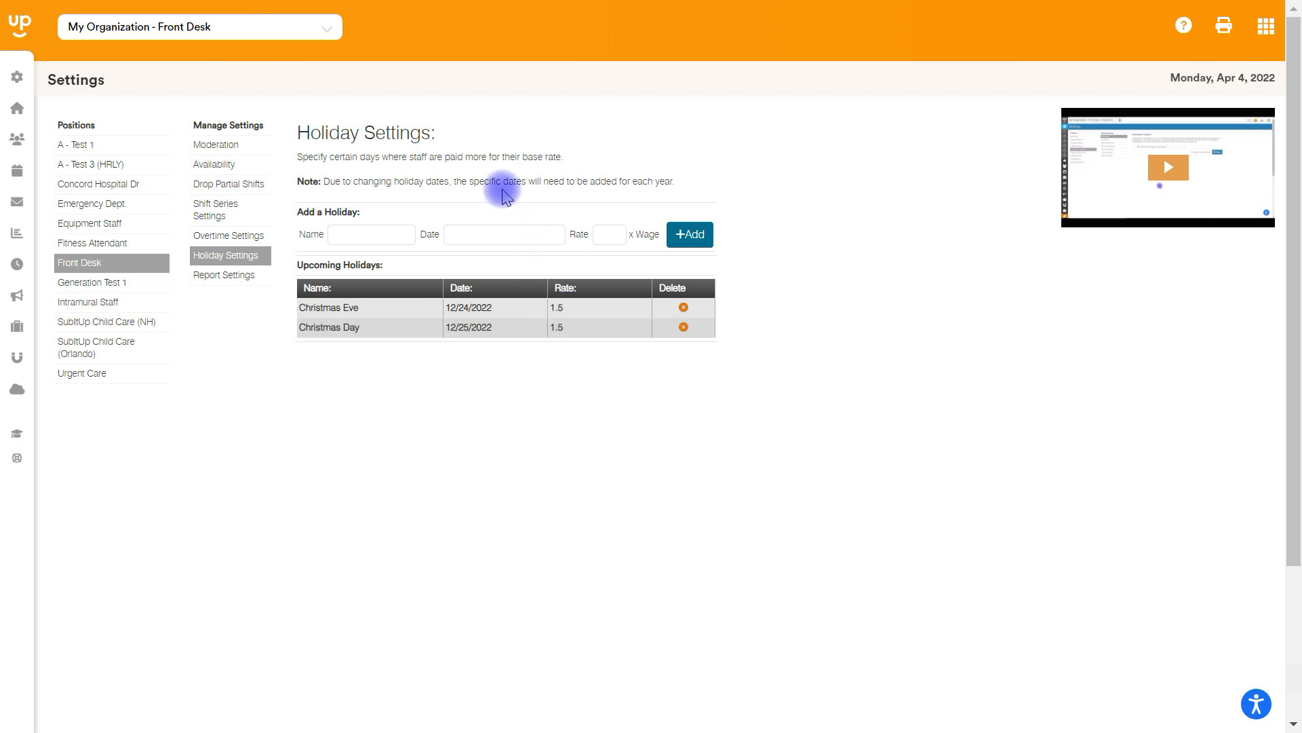
mouse_move(389, 196)
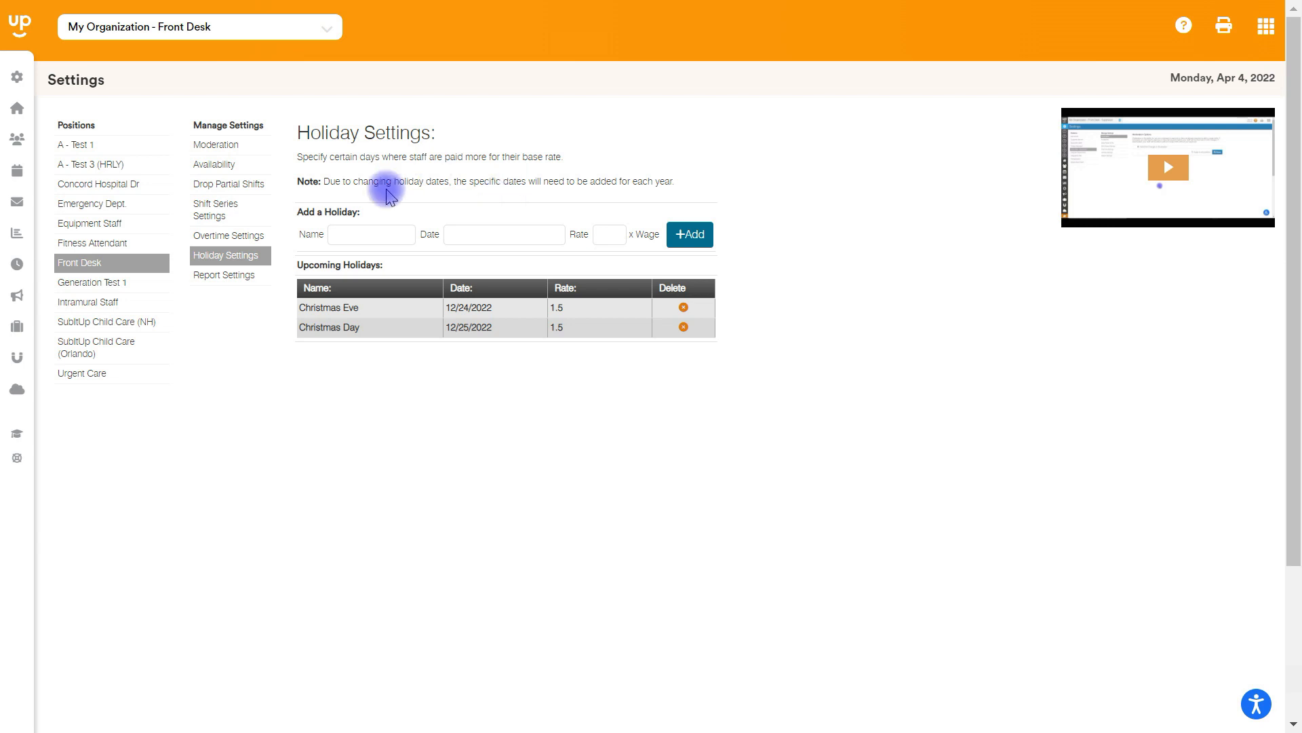
mouse_move(332, 327)
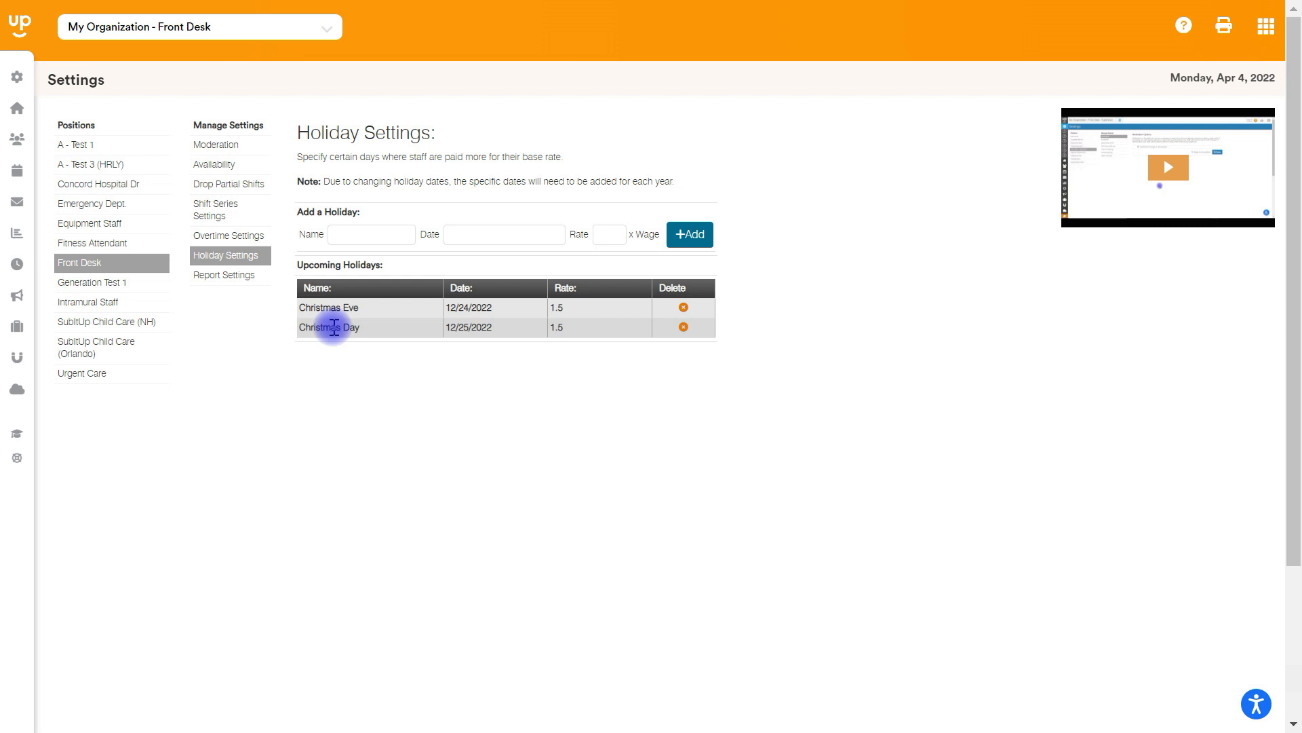
mouse_move(376, 336)
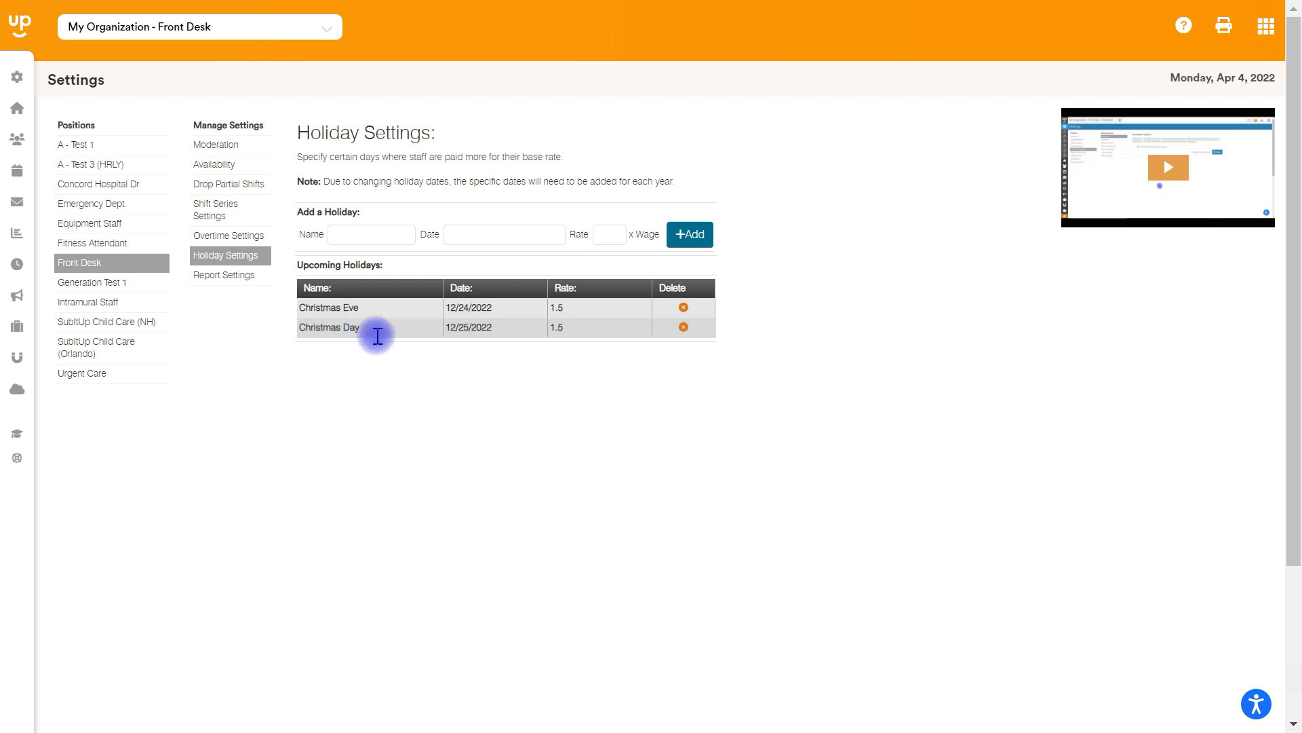
mouse_move(546, 332)
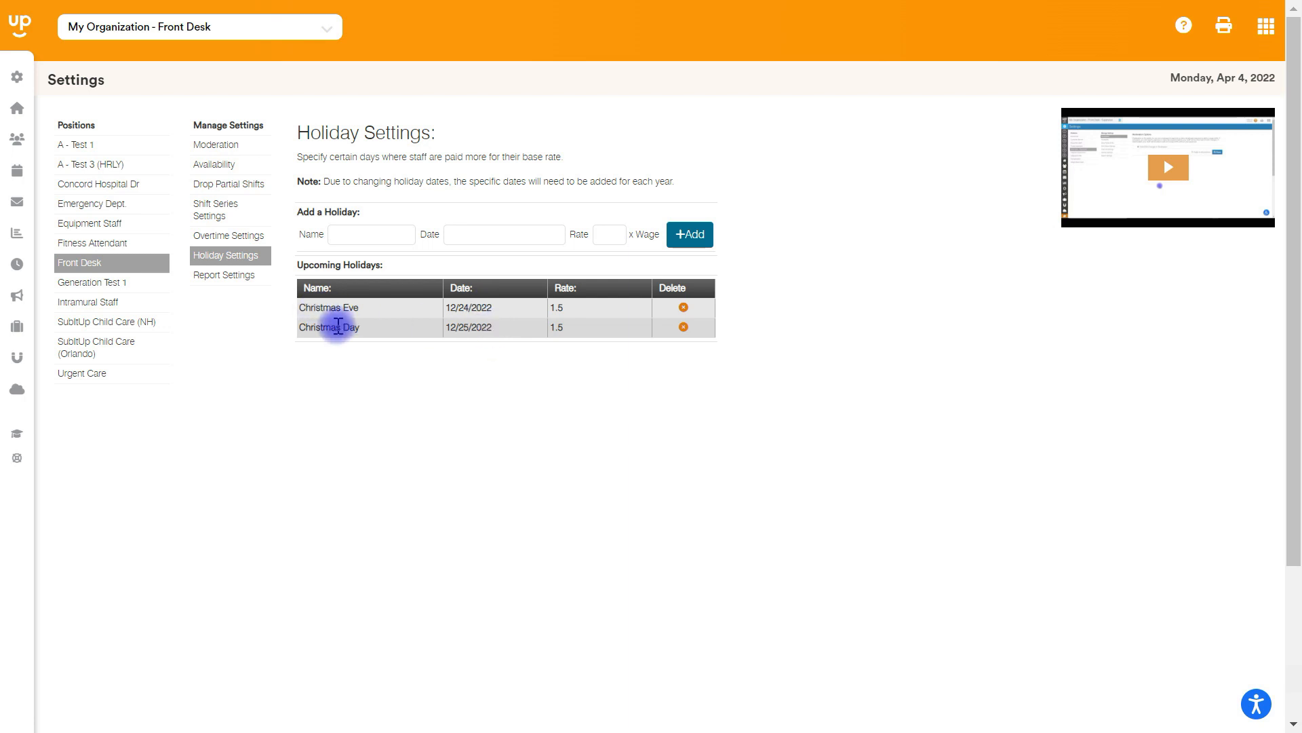
mouse_move(404, 217)
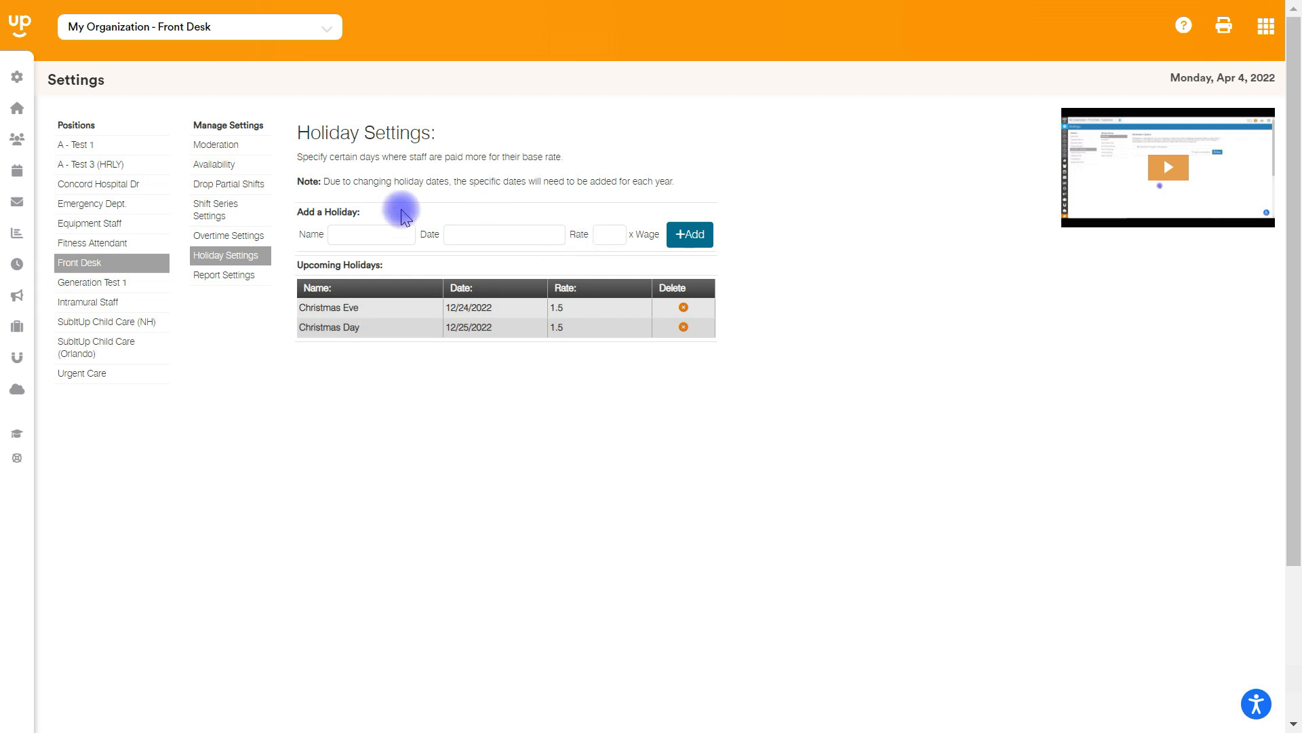
Step: Leave Christmas Eve and Christmas Day at 1.5x pay and move on to Report Settings
click(224, 275)
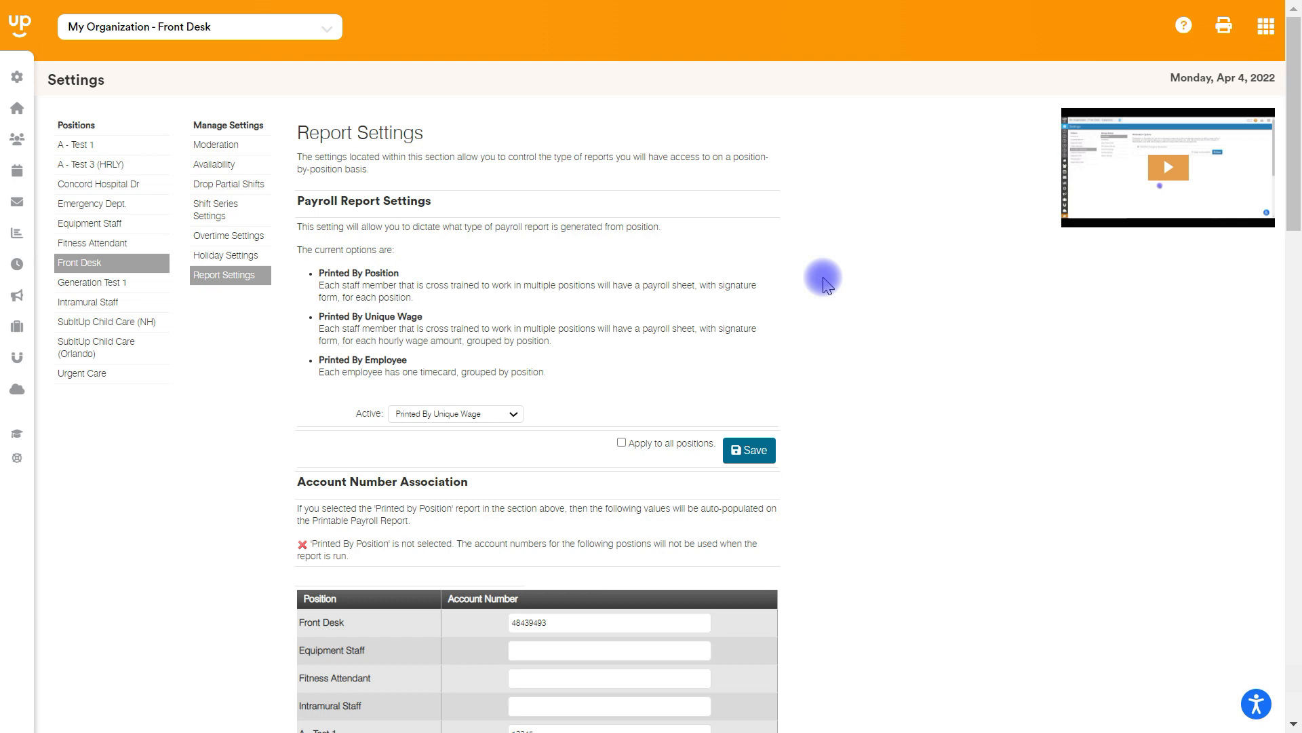
Step: Scroll through Payroll Report, Account Number Association and Signature Form Copy, then back up
scroll(down, 3)
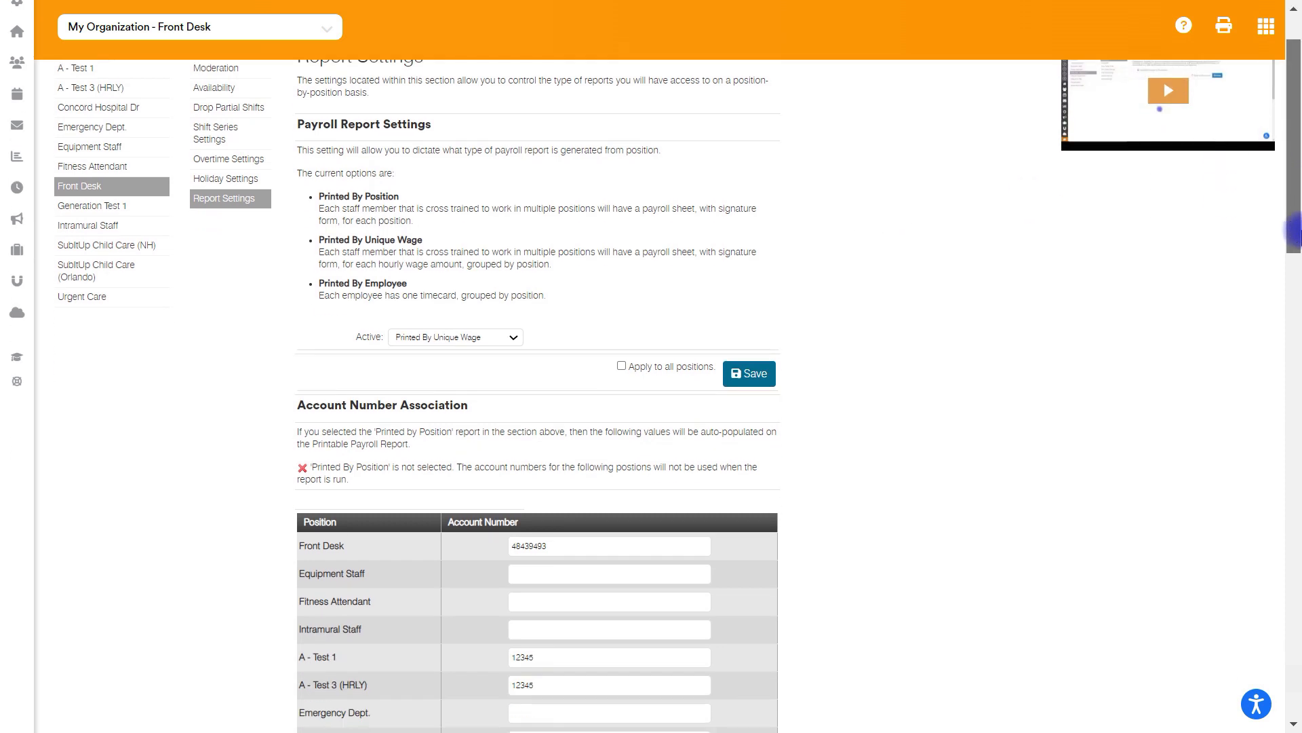
scroll(down, 3)
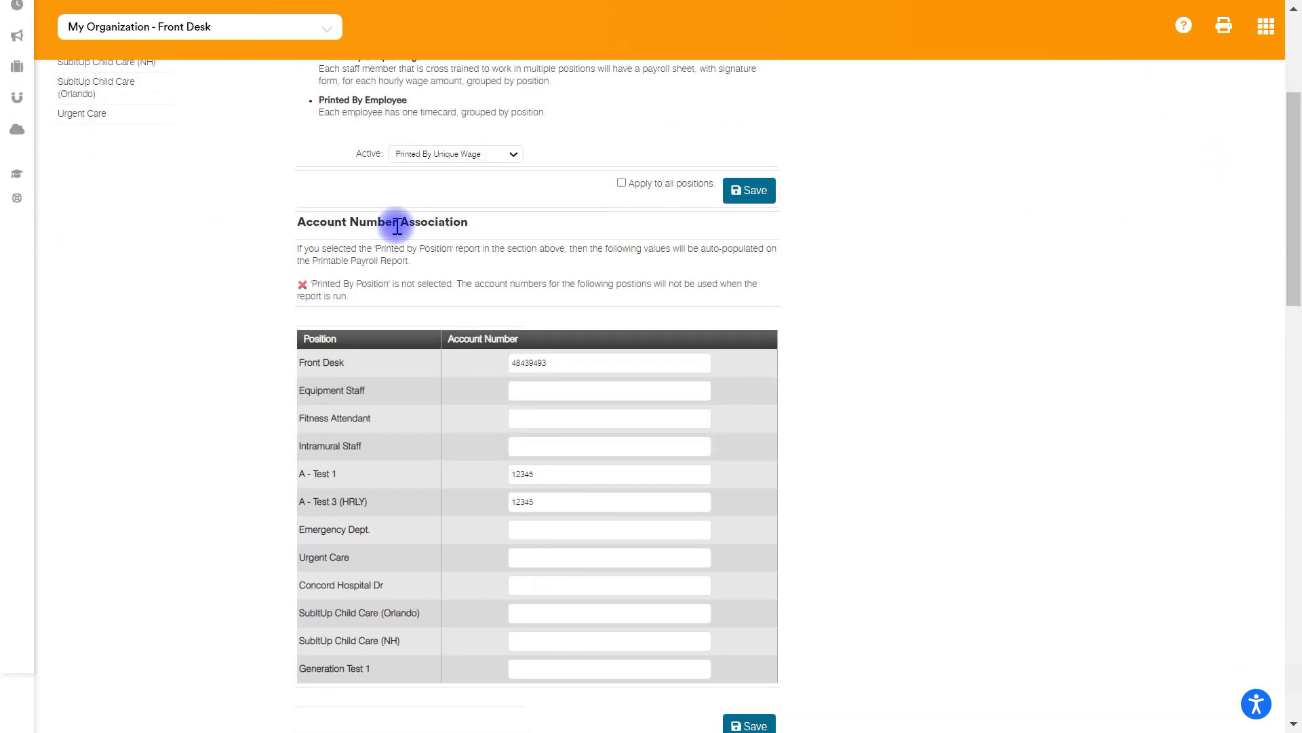
mouse_move(363, 547)
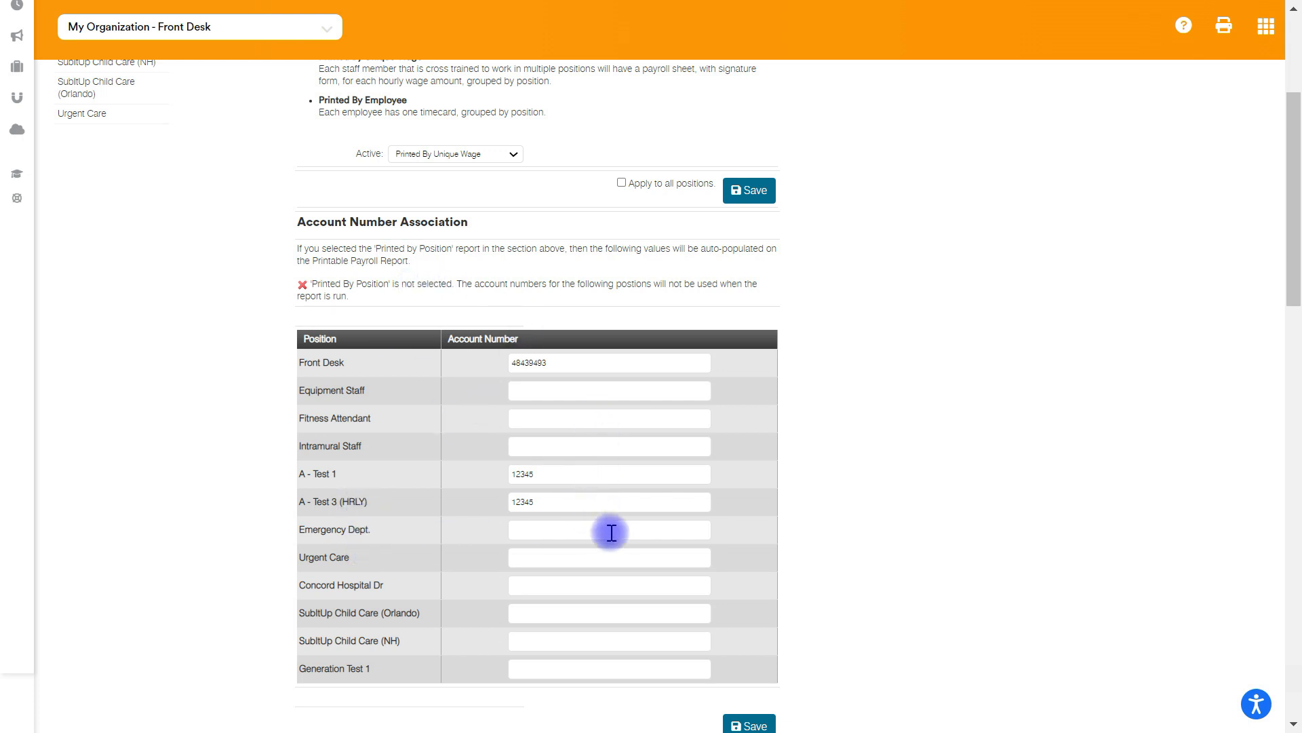
mouse_move(1083, 487)
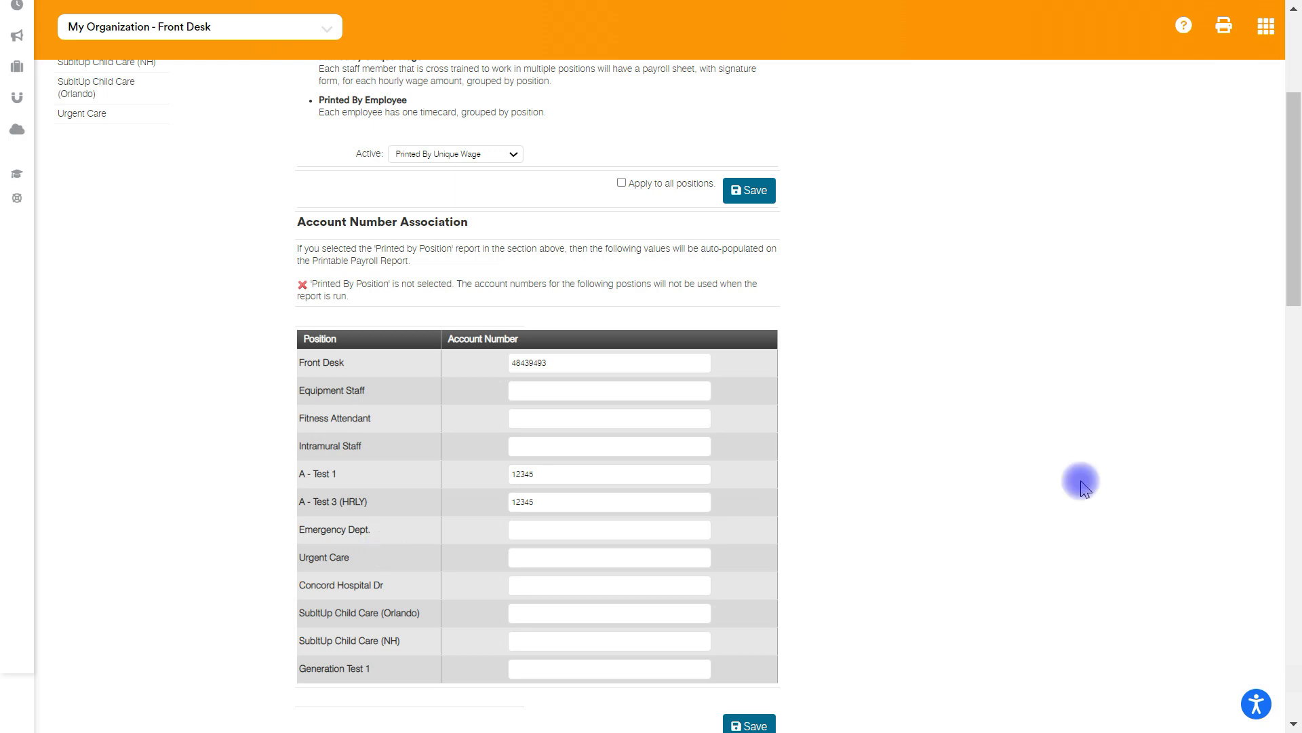
scroll(down, 3)
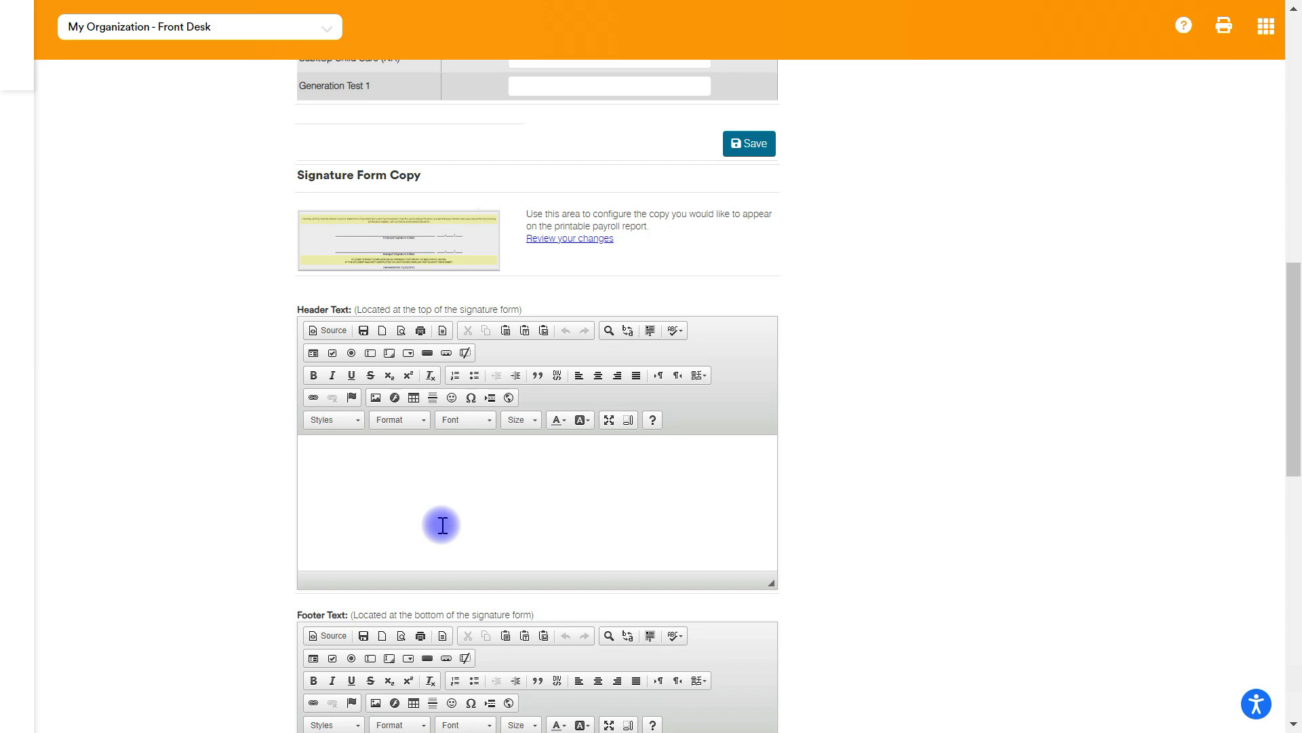
mouse_move(381, 494)
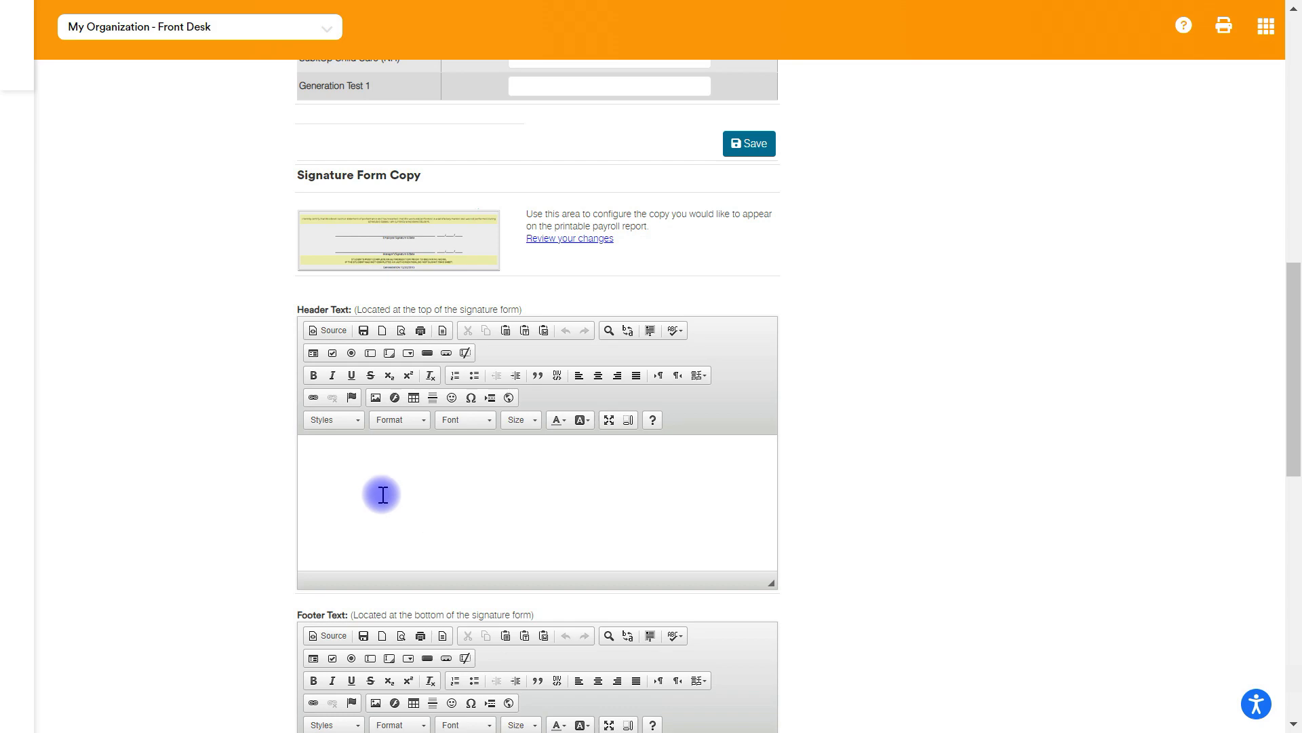
scroll(up, 3)
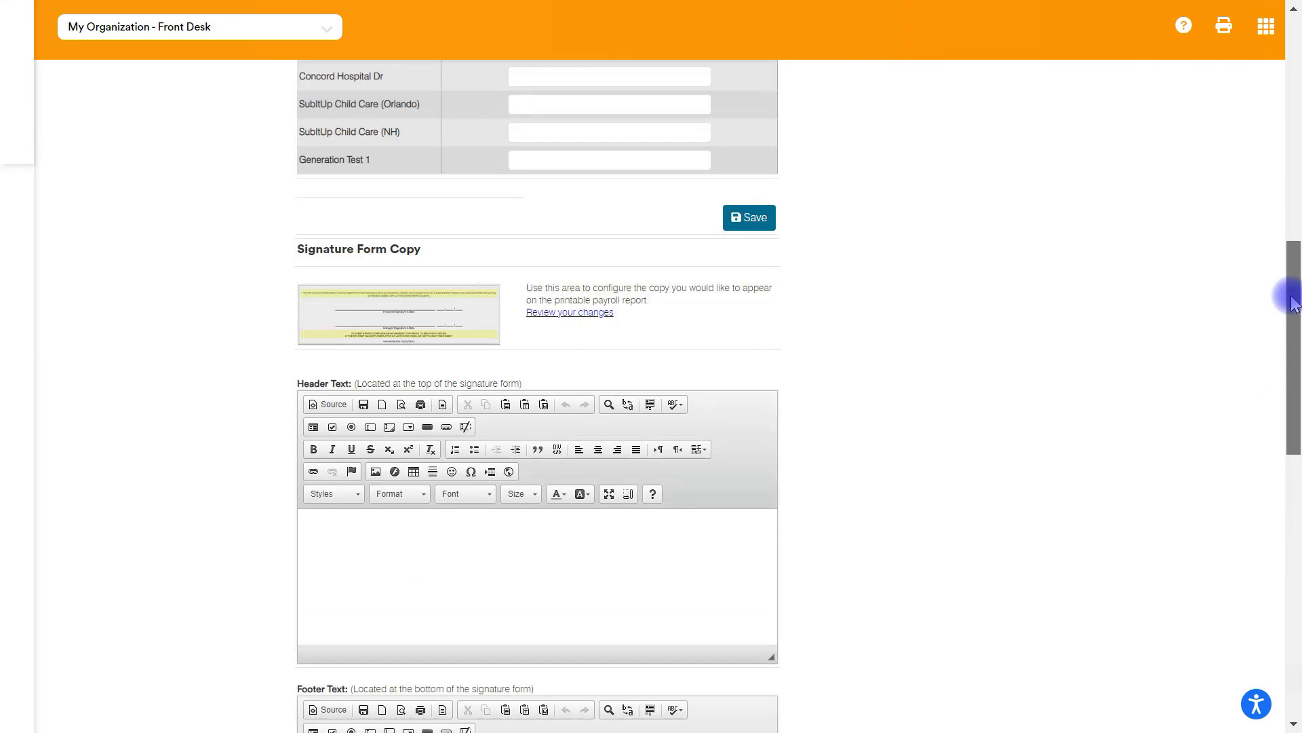
scroll(up, 3)
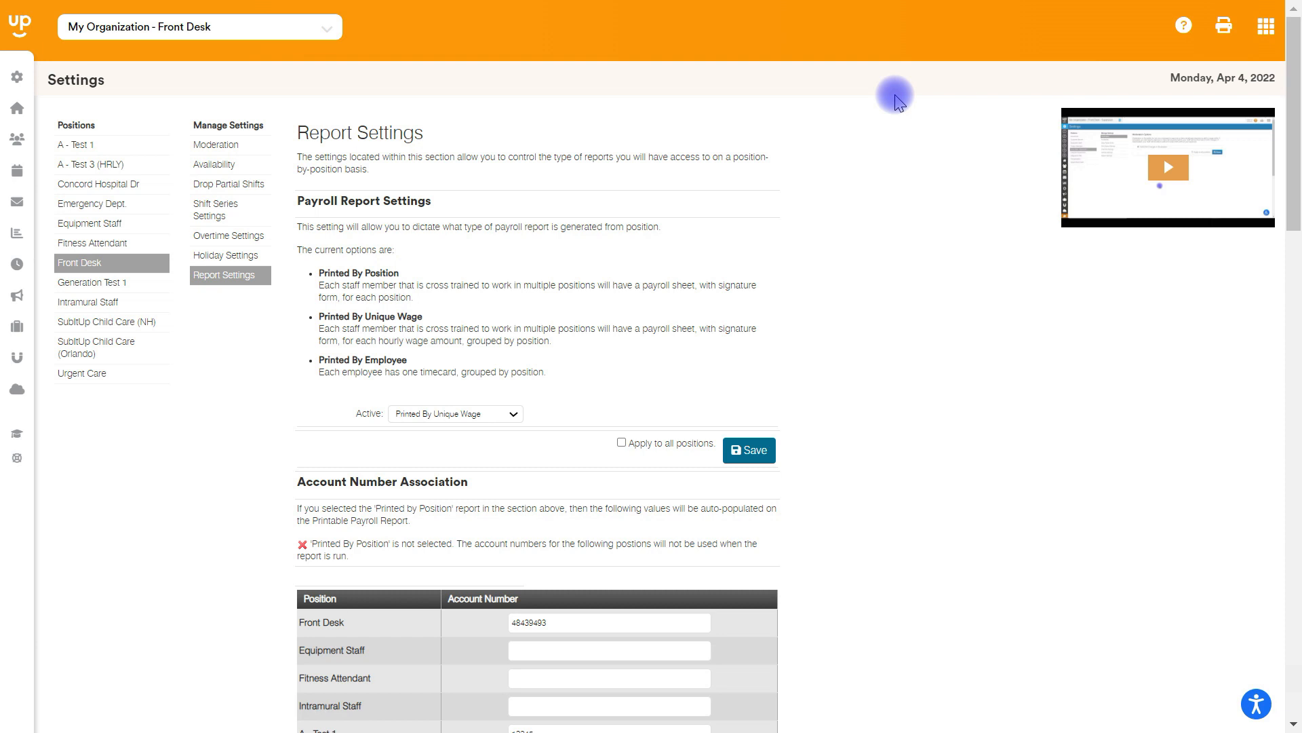
mouse_move(465, 224)
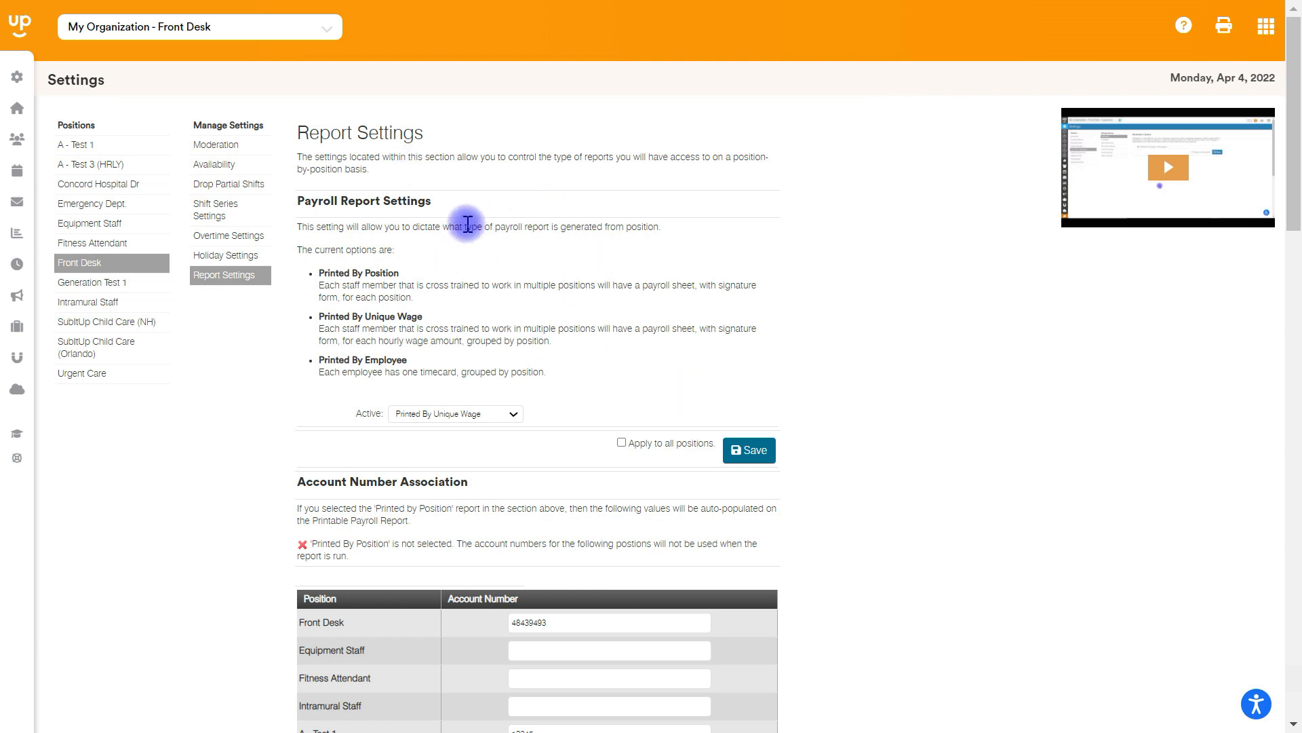